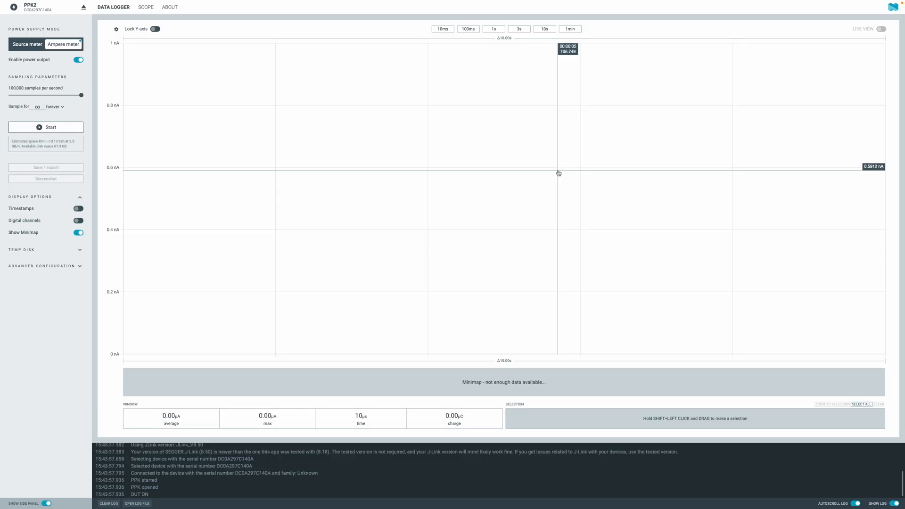
mouse_move(509, 139)
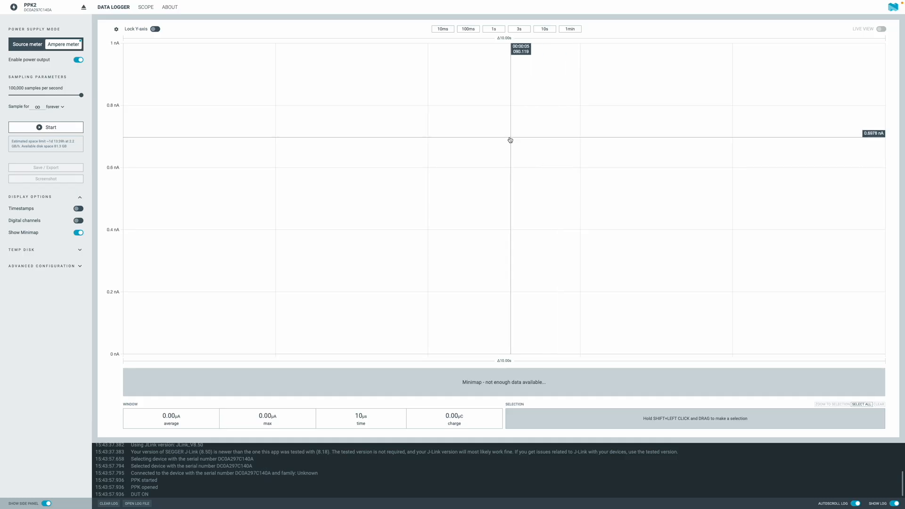
mouse_move(64, 53)
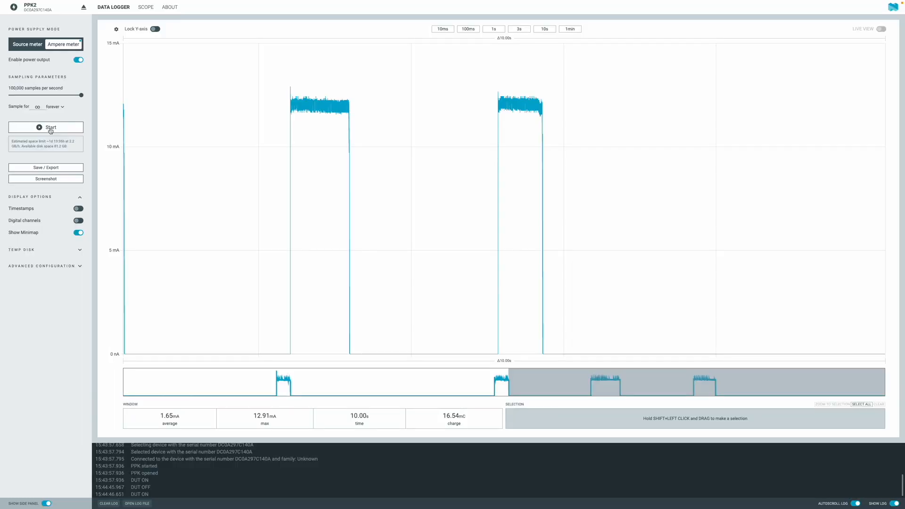
mouse_move(533, 356)
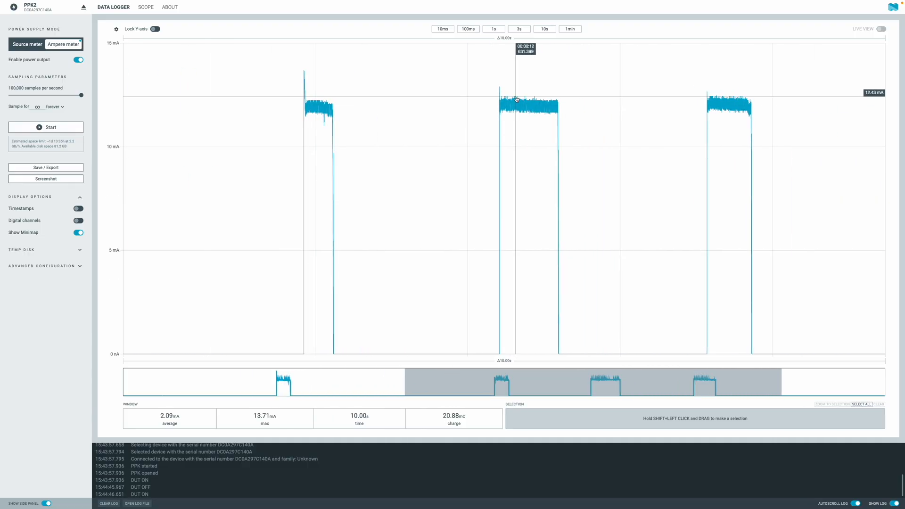
- Select a single current pulse to read its 11.37 mA average and 9.28 mC charge
left_click_drag(498, 102, 558, 103)
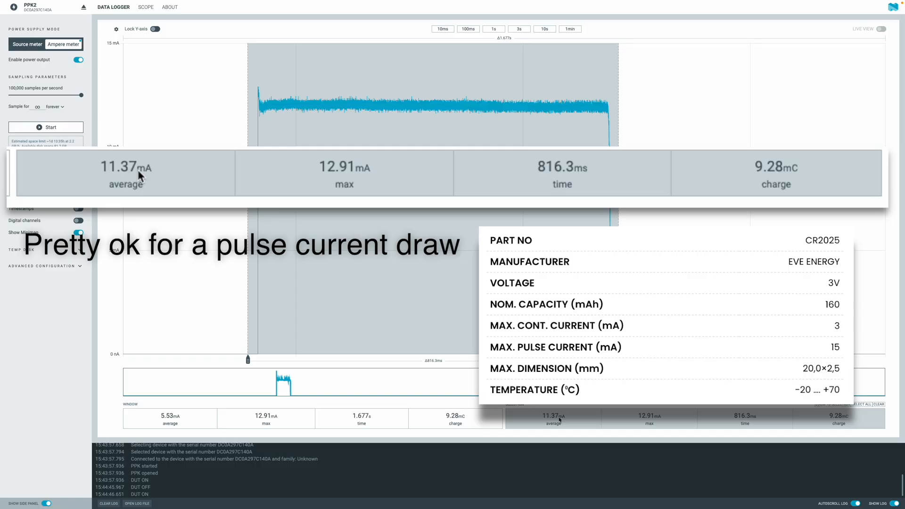
mouse_move(845, 174)
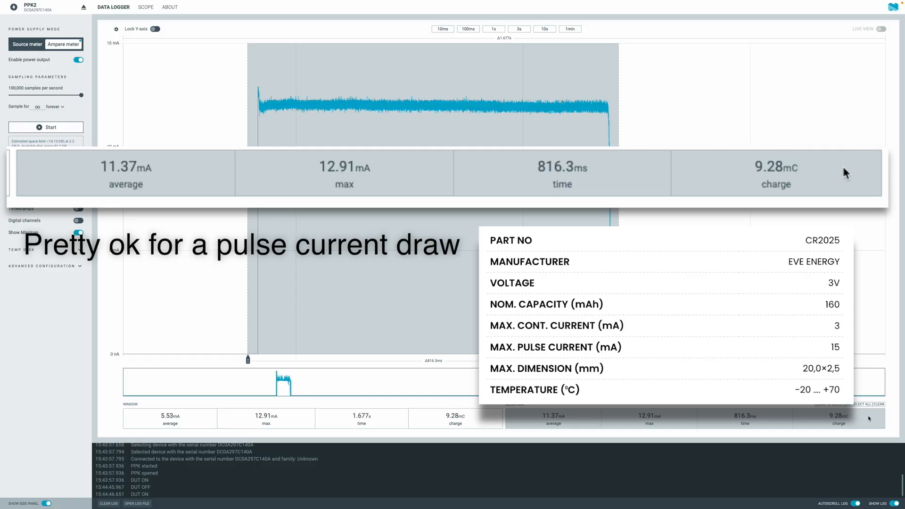
mouse_move(780, 176)
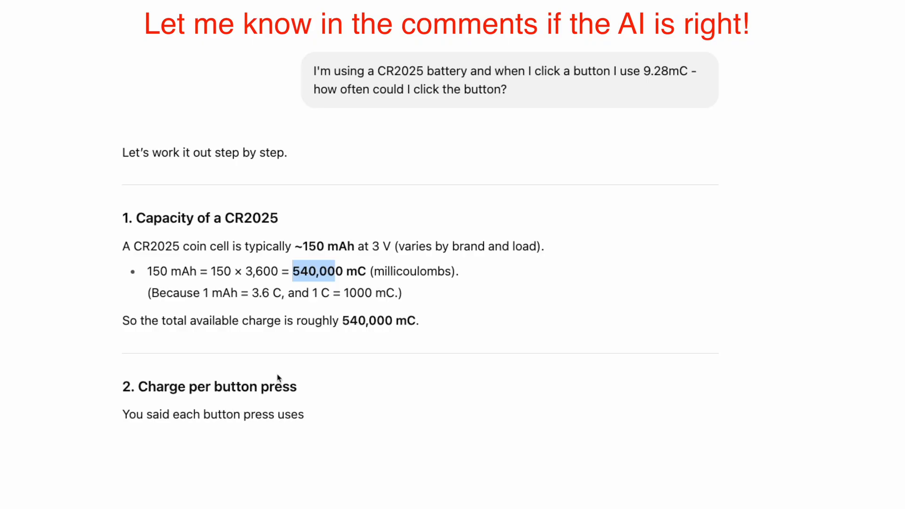
- Scroll through ChatGPT's reply and highlight the 40–50k practical presses estimate
scroll("down", 3)
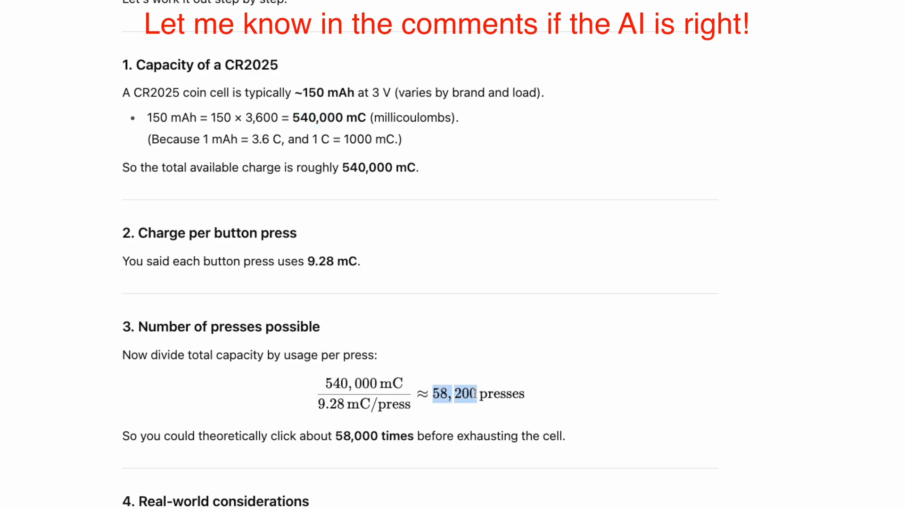
scroll("down", 3)
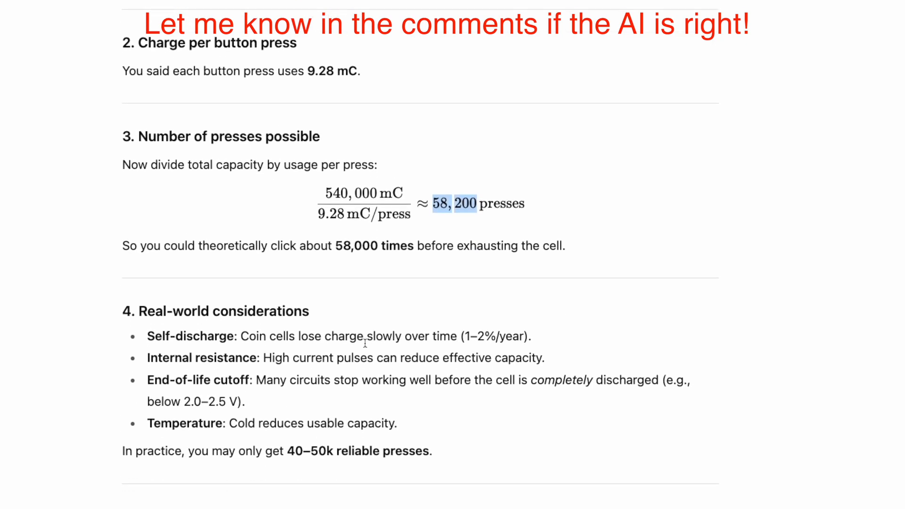
mouse_move(658, 356)
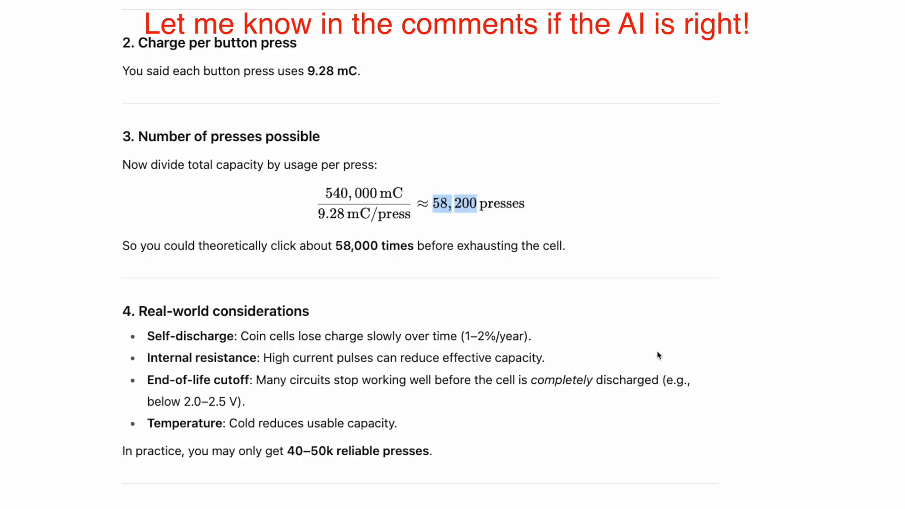
double_click(306, 450)
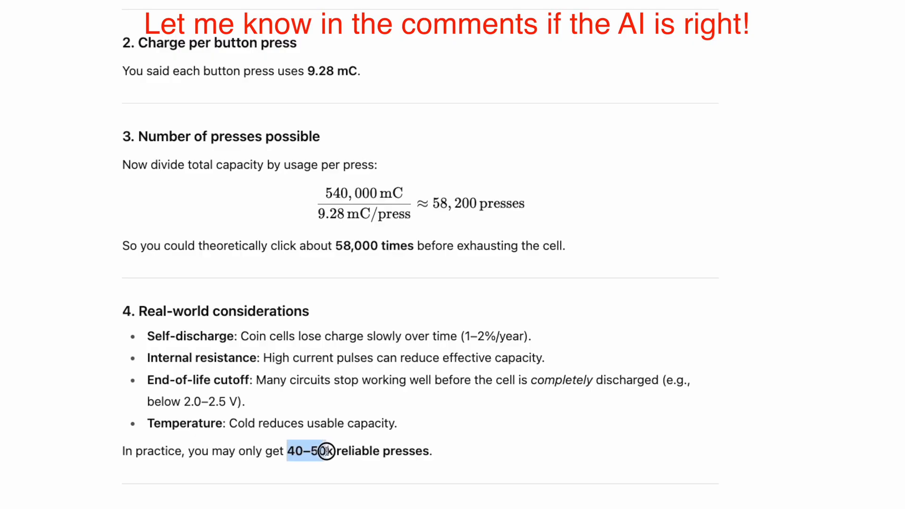
left_click(323, 451)
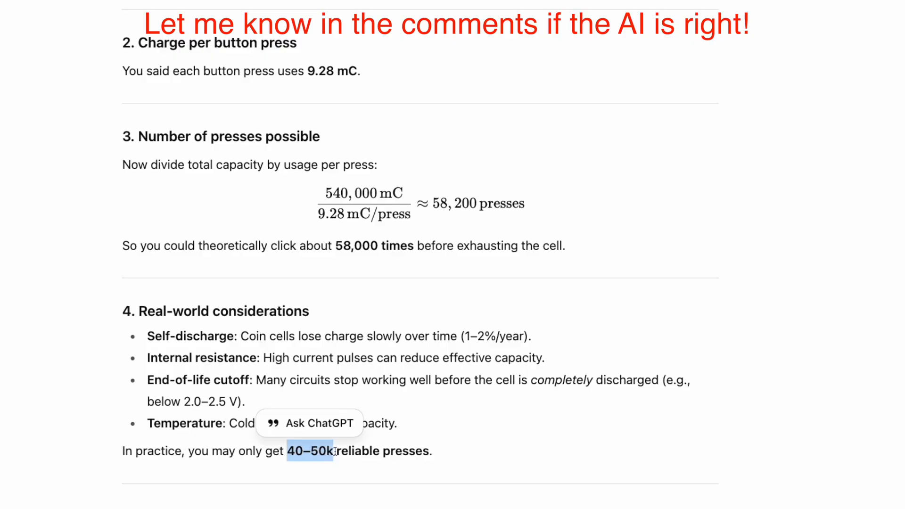
mouse_move(543, 464)
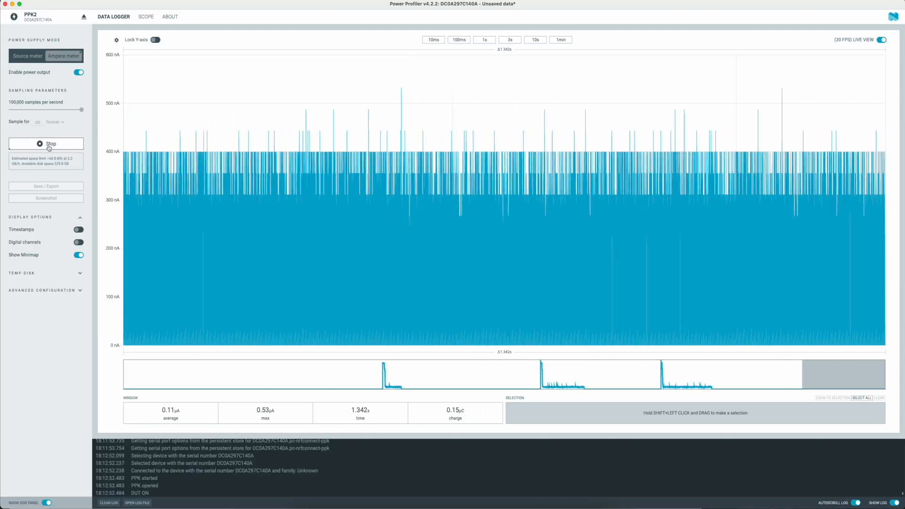
- Stop recording the current trace after capturing the 13.85 mA peak and low plateau
left_click(47, 144)
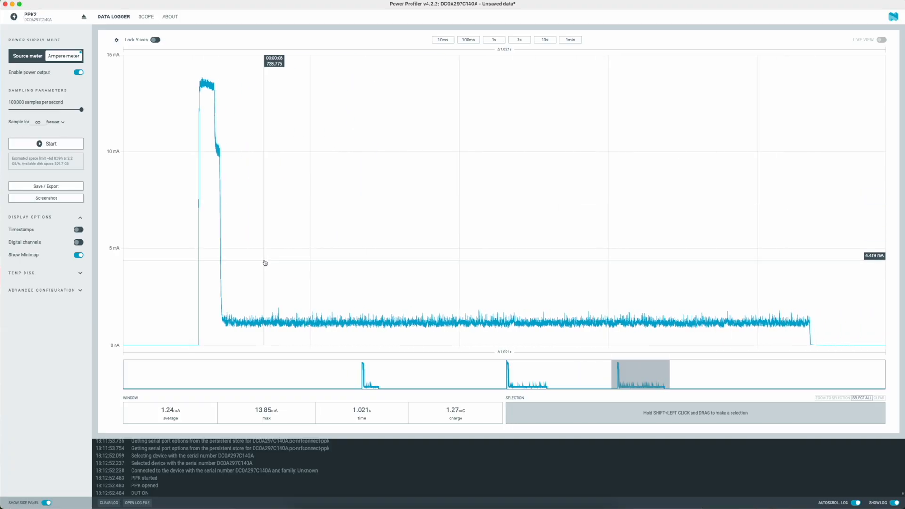
- Select just the initial current spike to read 11.70 mA average and 363.76 µC over 31.08 ms
left_click_drag(263, 266, 223, 265)
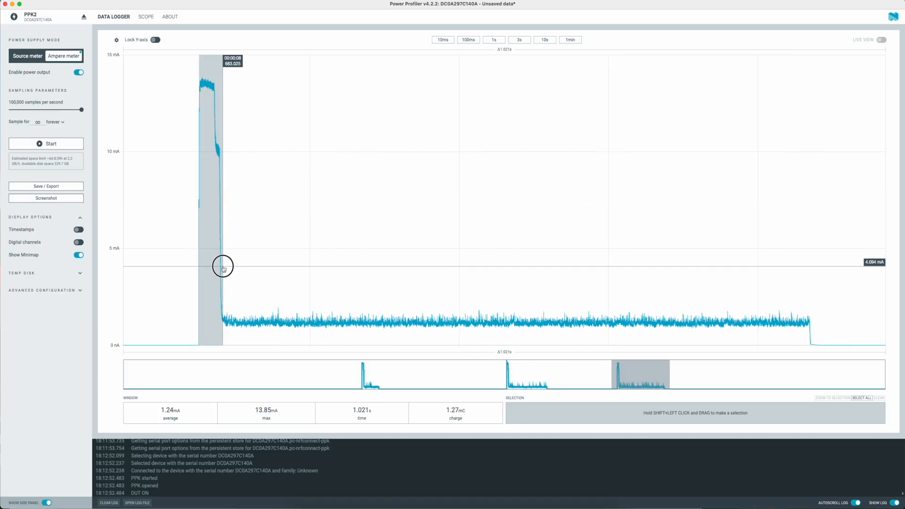
left_click_drag(202, 266, 222, 266)
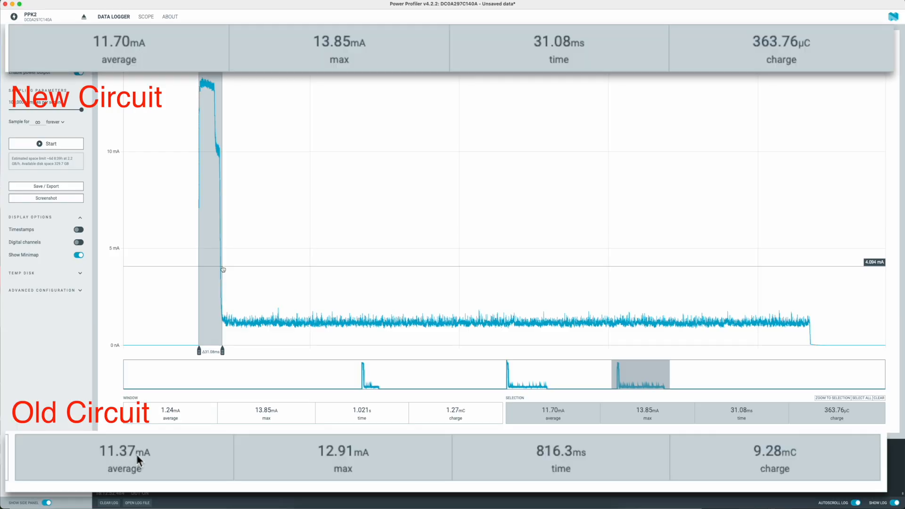
mouse_move(617, 305)
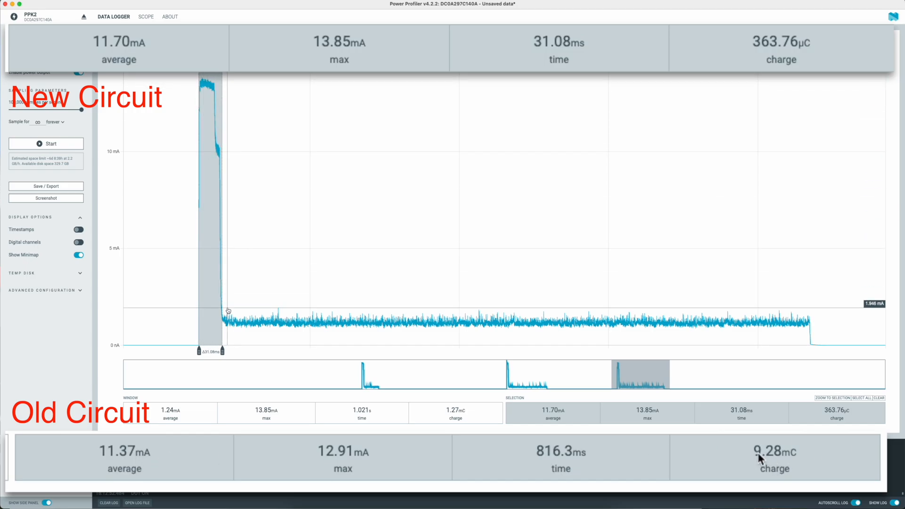
mouse_move(791, 305)
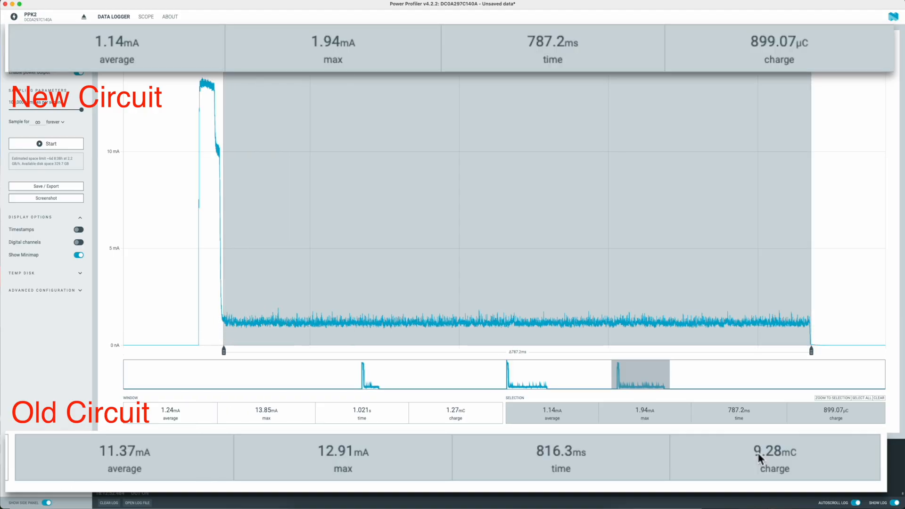
mouse_move(132, 55)
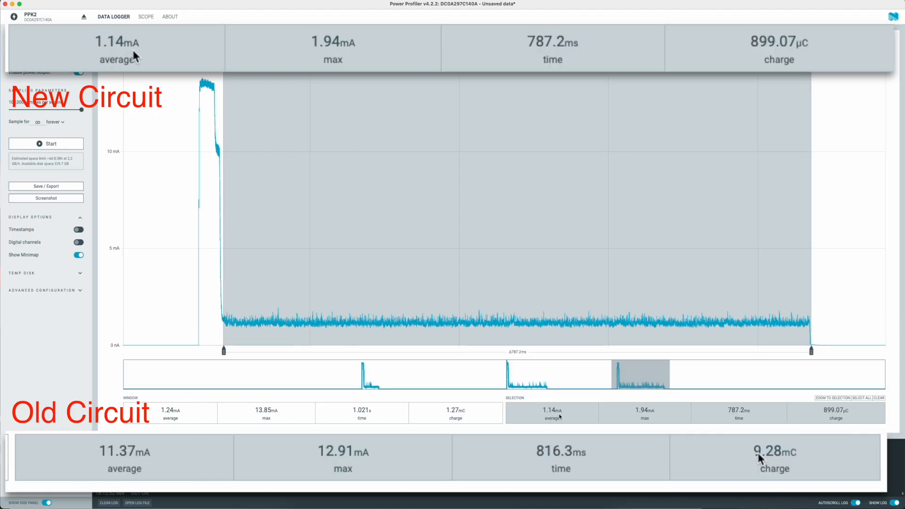
mouse_move(245, 271)
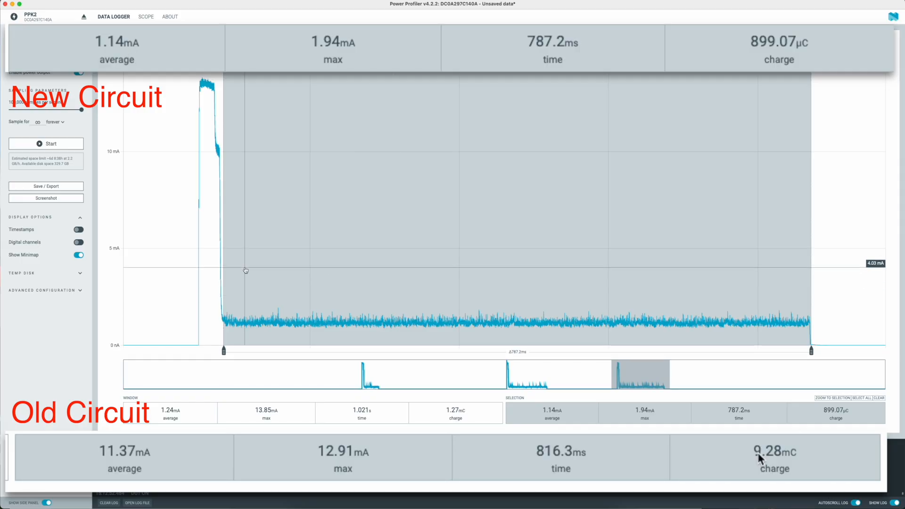
mouse_move(196, 261)
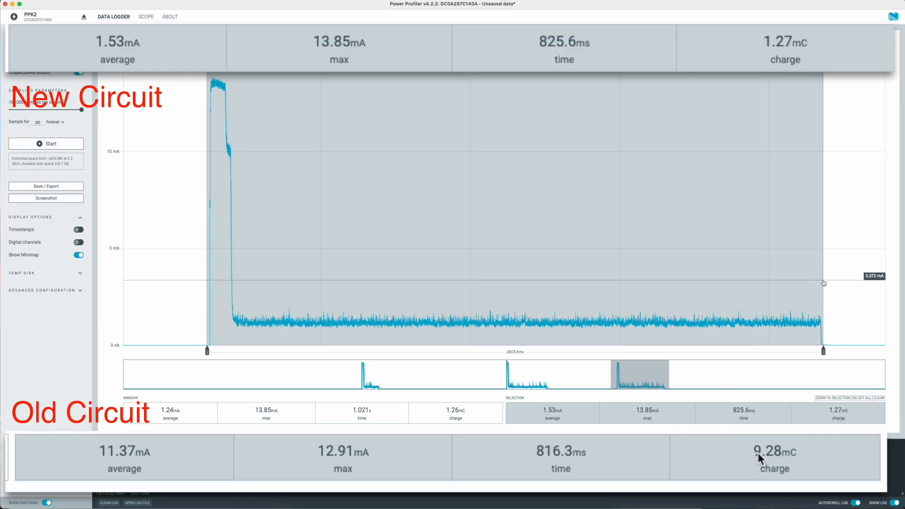
mouse_move(122, 55)
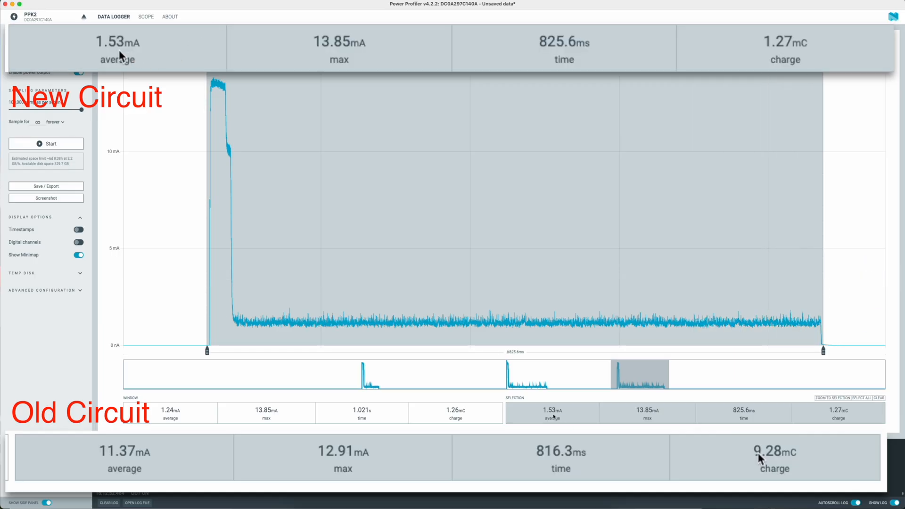
mouse_move(779, 52)
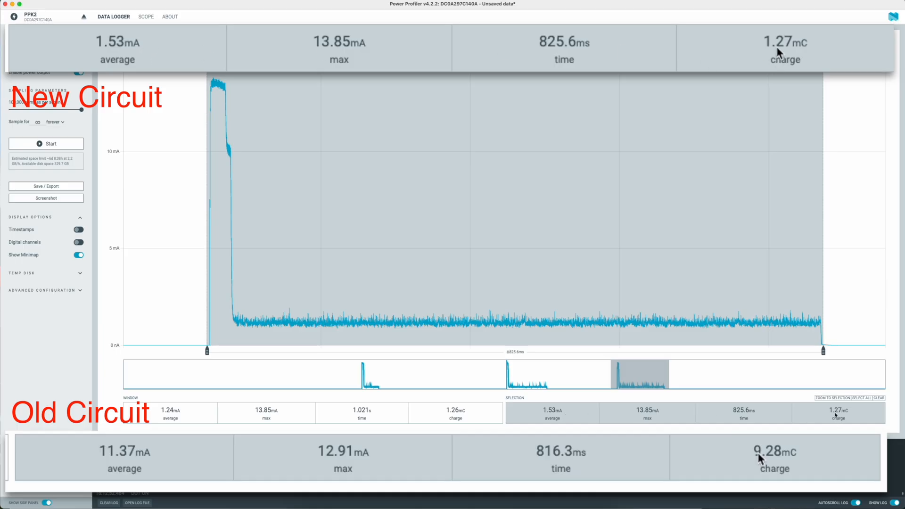
mouse_move(842, 411)
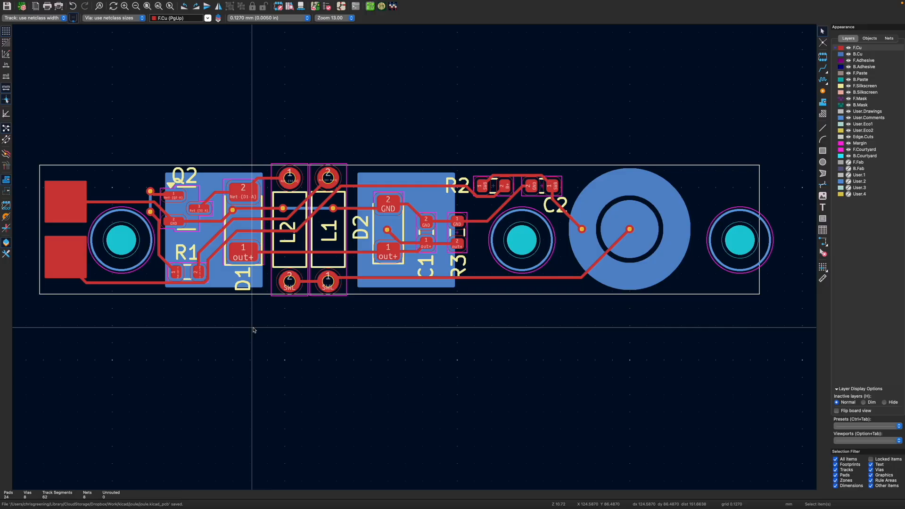
mouse_move(210, 182)
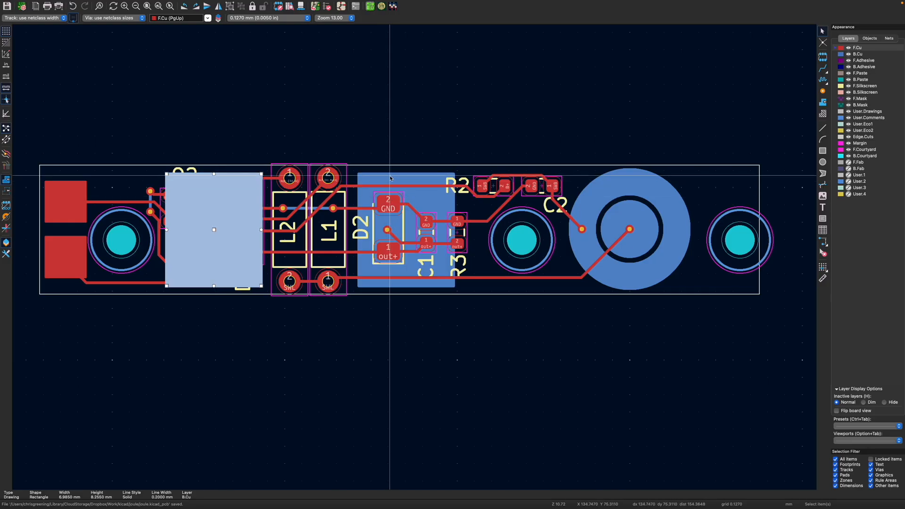
mouse_move(548, 224)
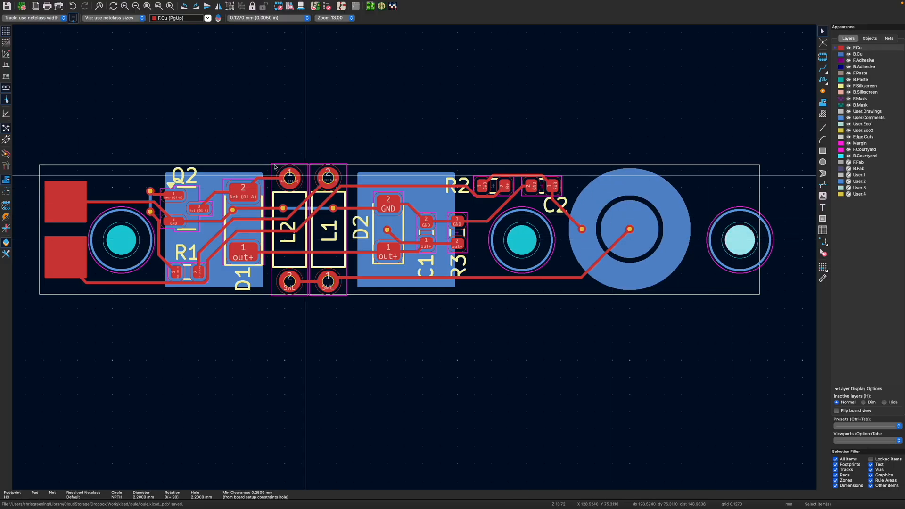
- Show the board as a 3D render via View > 3D Viewer
left_click(75, 4)
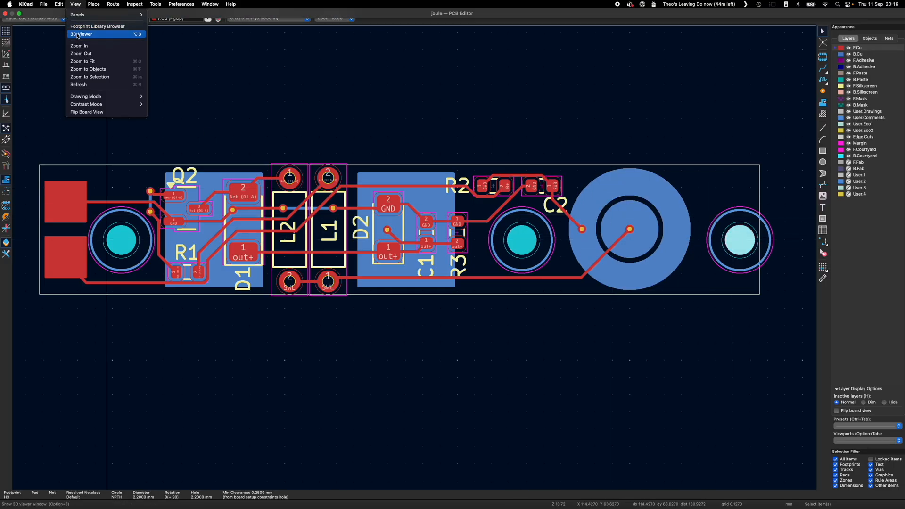
left_click(81, 34)
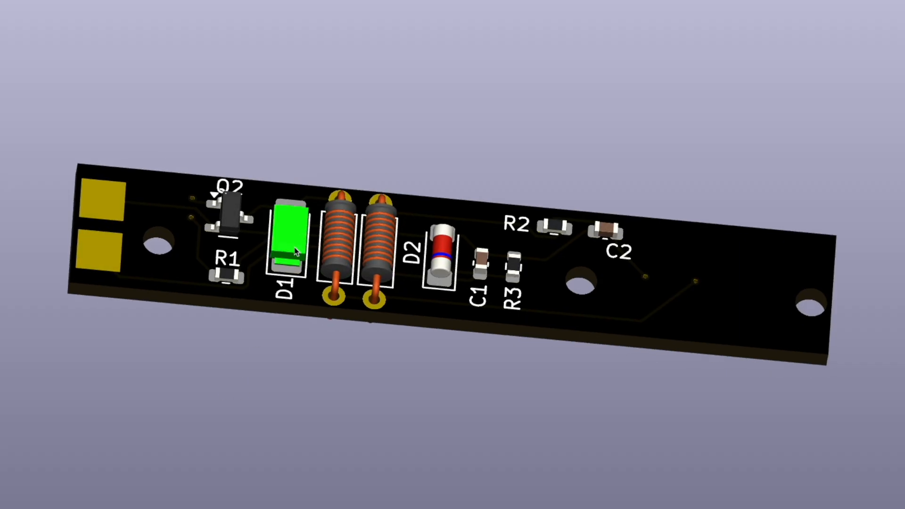
left_click(441, 257)
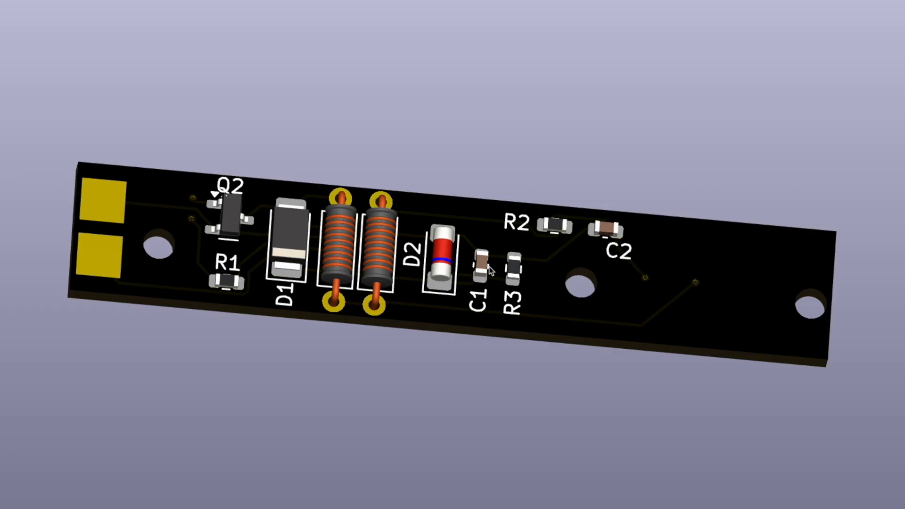
left_click(514, 270)
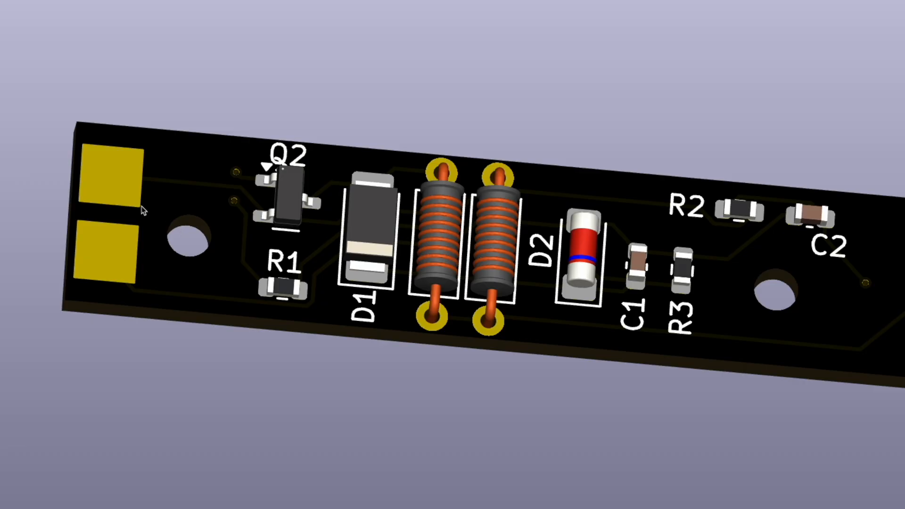
left_click(811, 217)
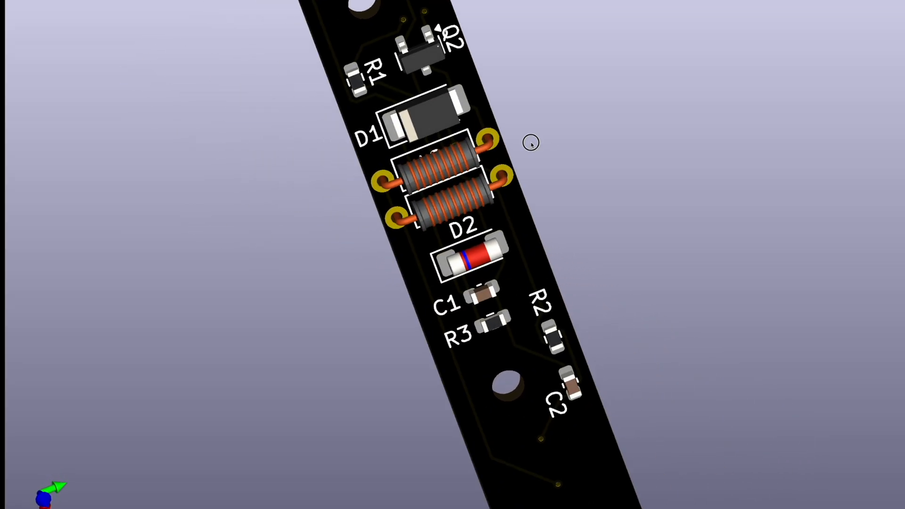
left_click_drag(529, 142, 163, 172)
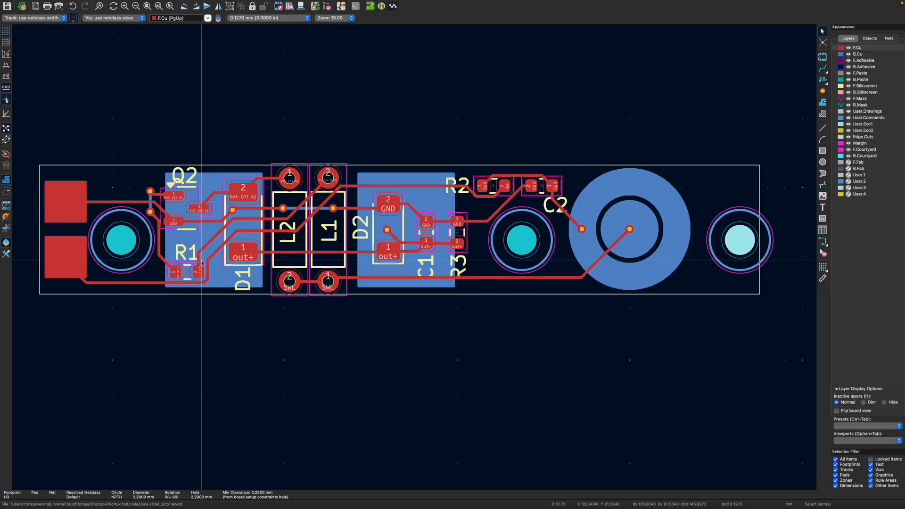
mouse_move(136, 103)
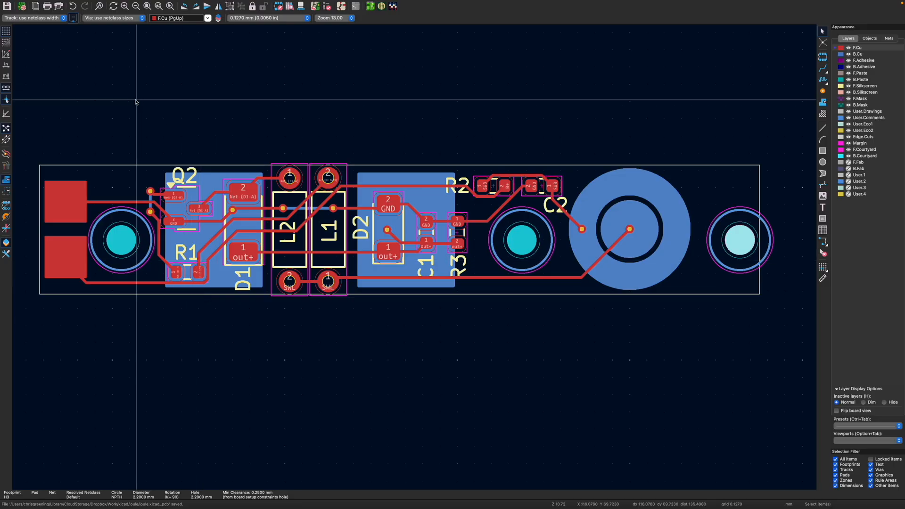
- Start the fabrication export from the File menu, bringing up the Plot dialog
left_click(44, 5)
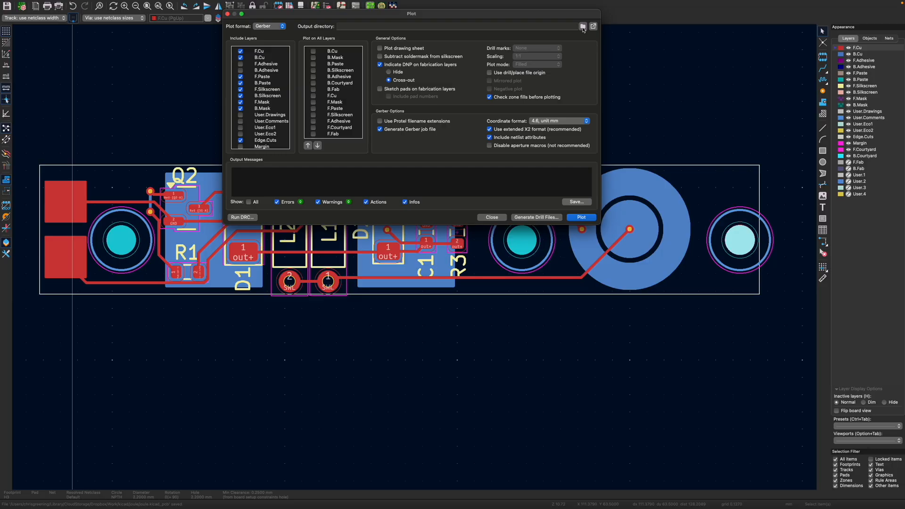
- Create a new 'gerbers' folder as the plot output directory, kept relative to the project
left_click(582, 27)
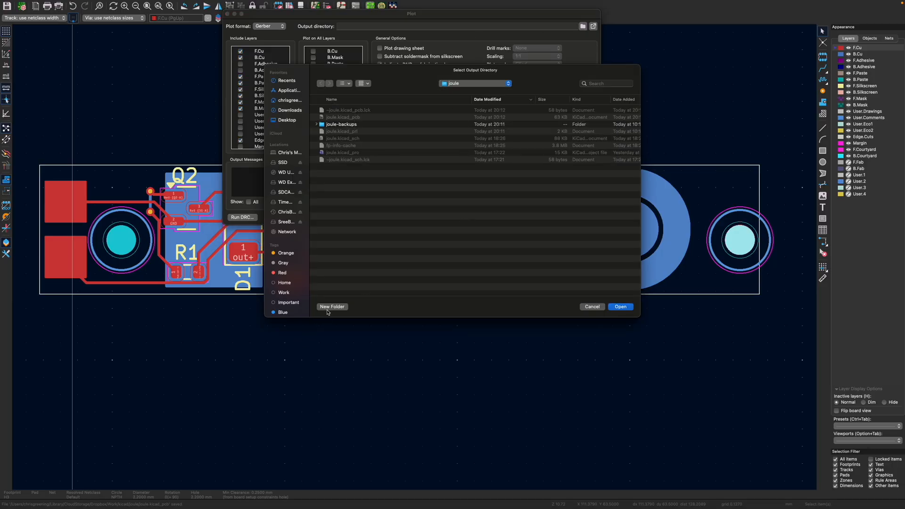
type("gerbe")
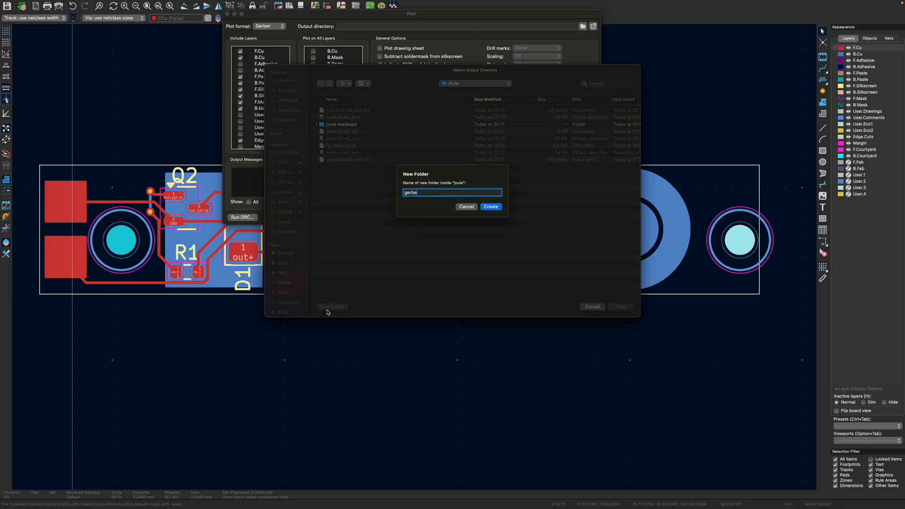
left_click(490, 206)
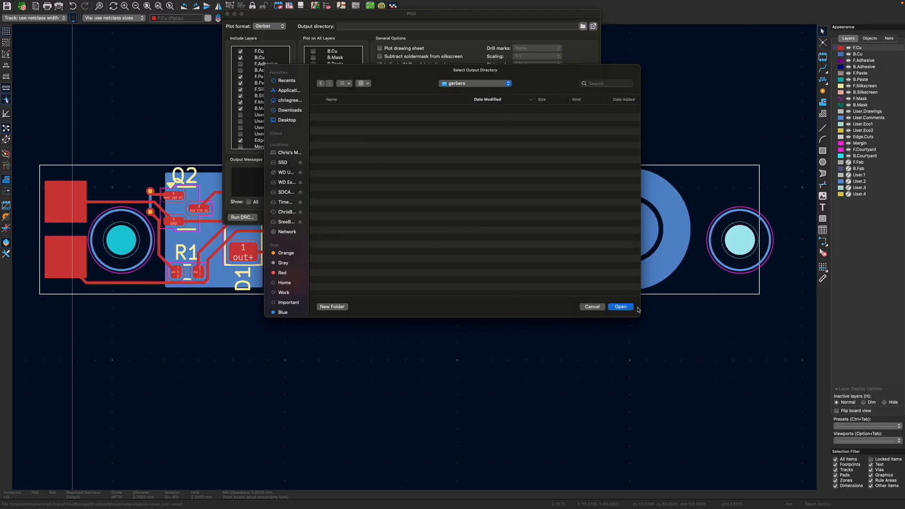
left_click(620, 306)
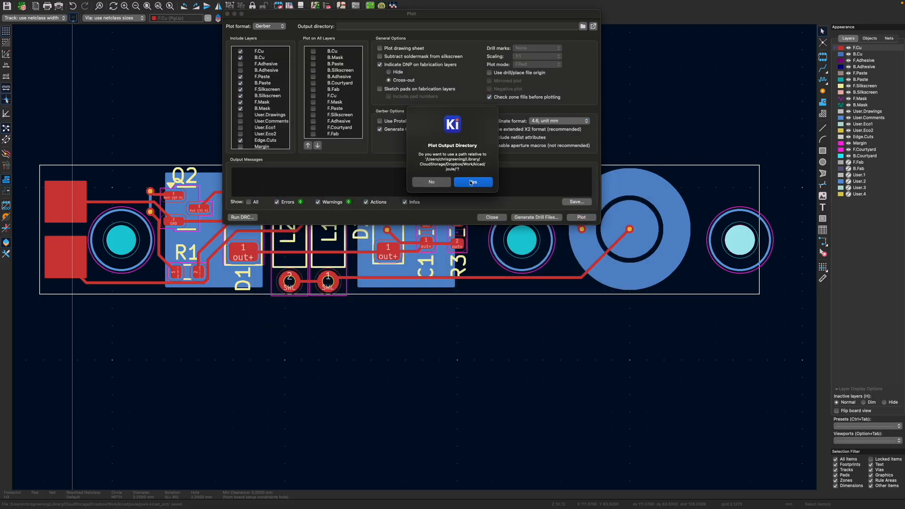
left_click(472, 182)
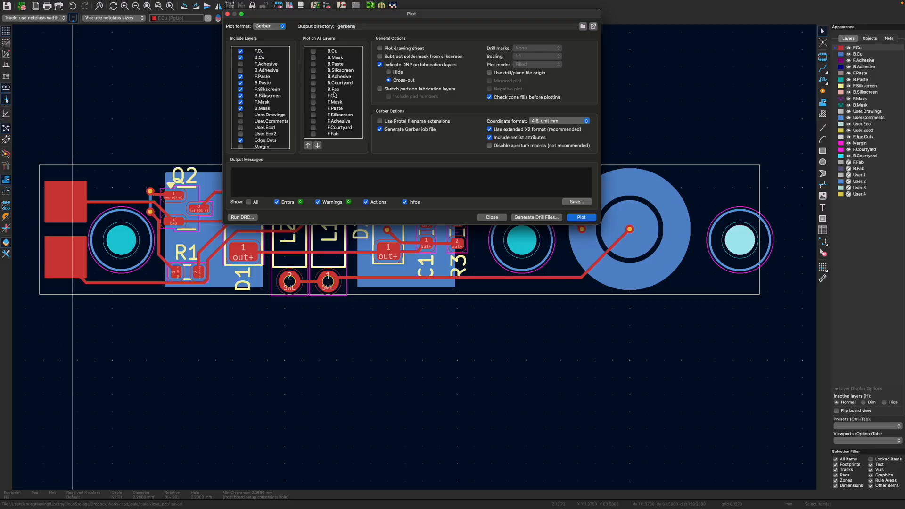
- Plot the Gerber files and job file into the gerbers folder
left_click(580, 217)
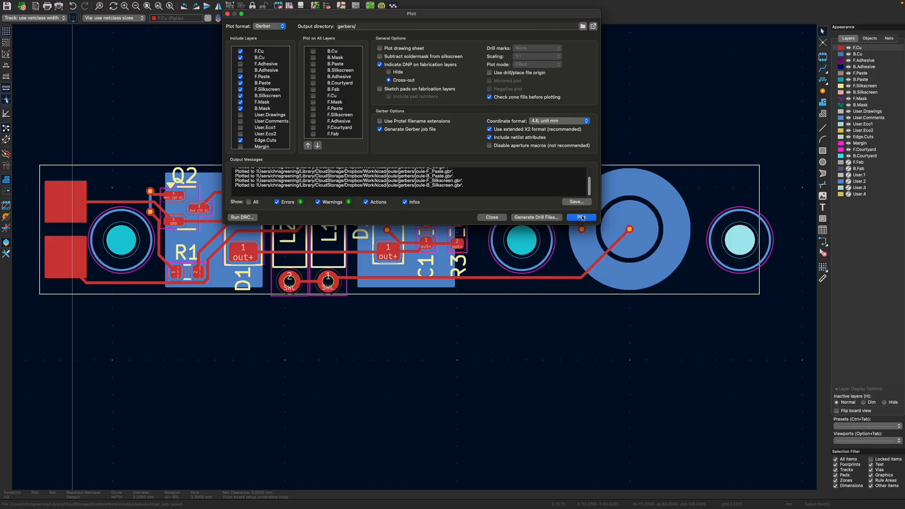
left_click(581, 217)
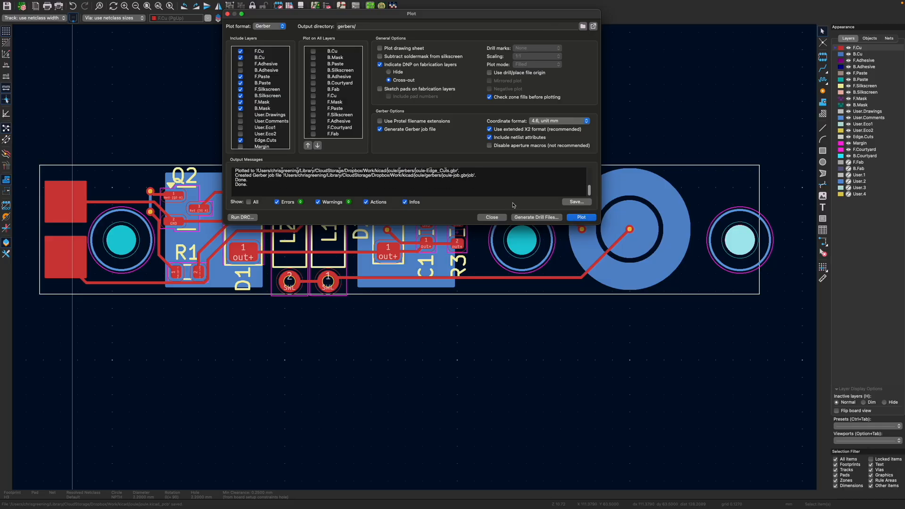
left_click(535, 217)
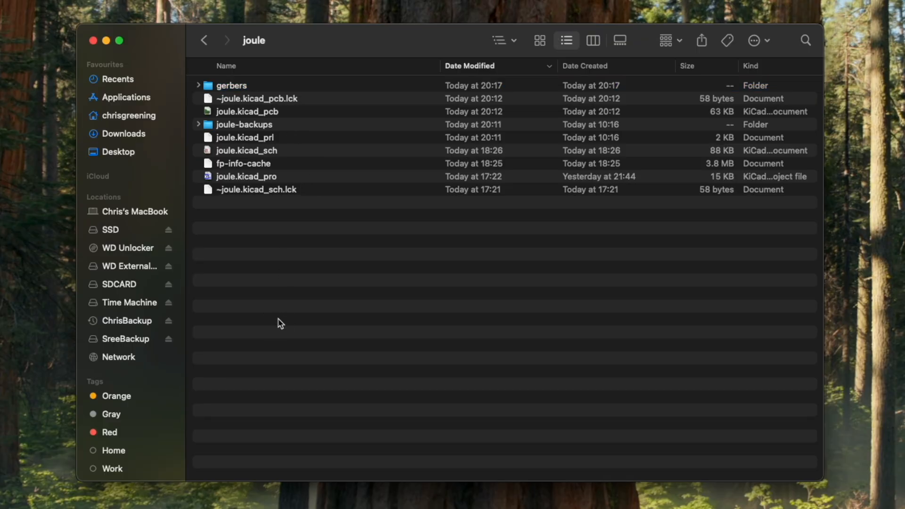
- Compress the gerbers folder into gerbers.zip from its context menu
right_click(231, 85)
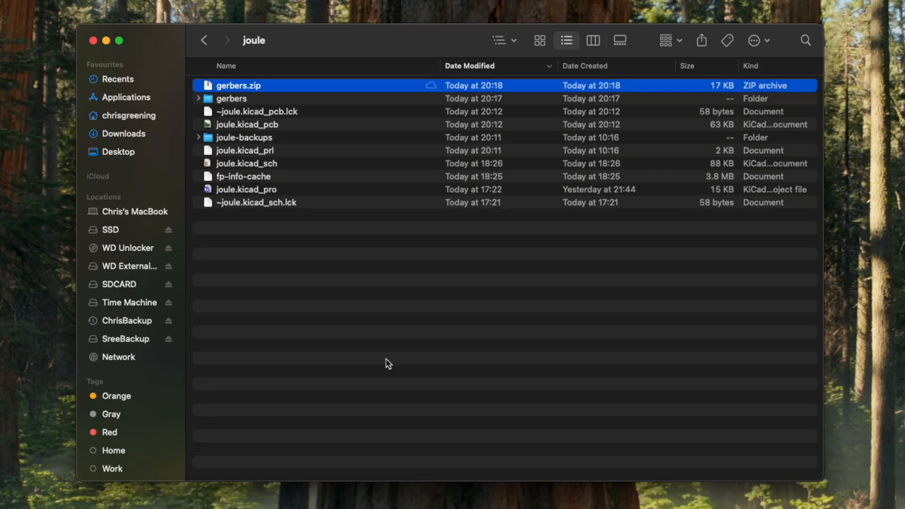
mouse_move(315, 271)
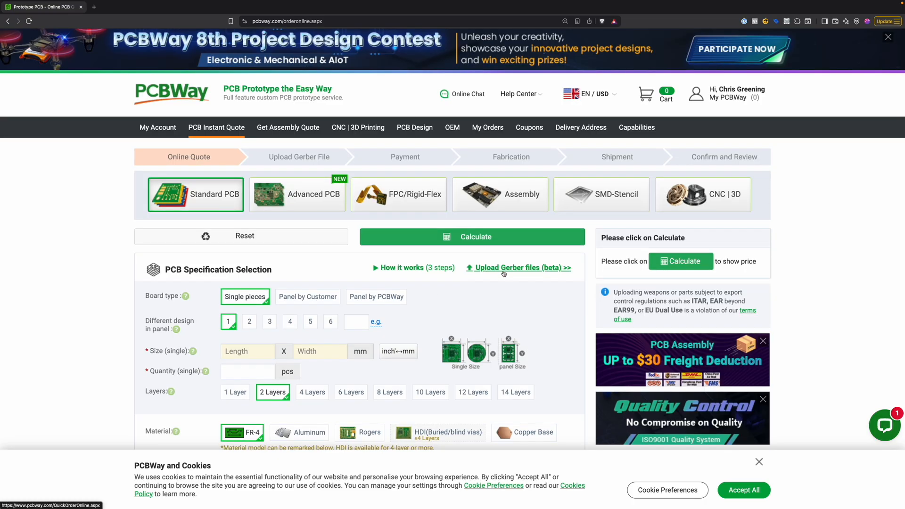
- Upload gerbers.zip to the PCBWay Gerber quote form, detecting a 2-layer 53 x 9.5 mm board
left_click(517, 267)
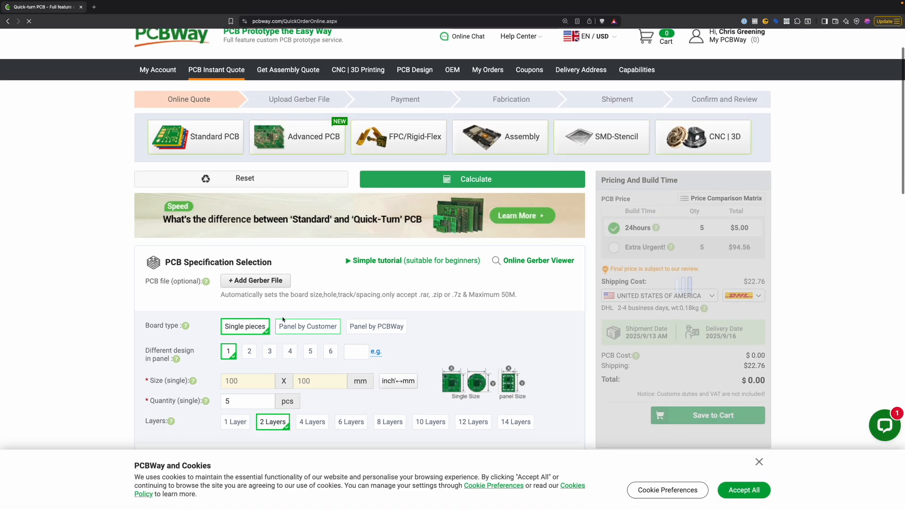
left_click(255, 281)
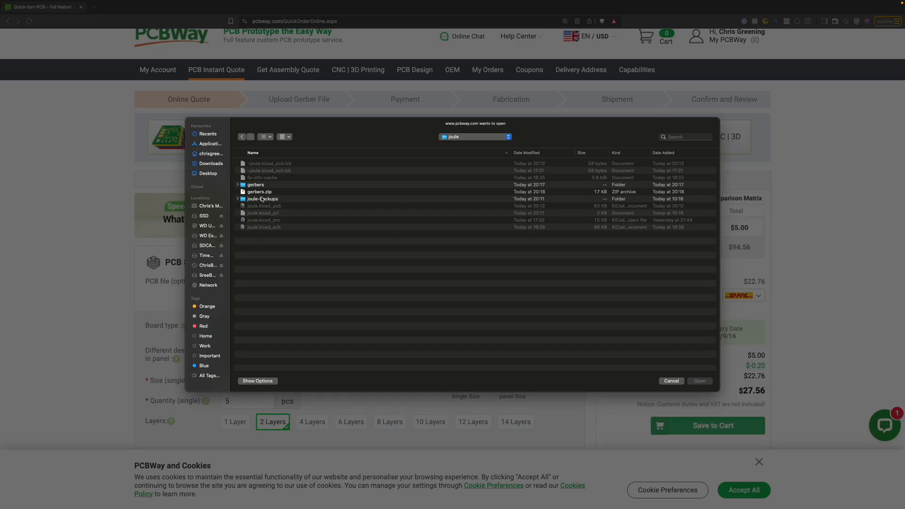
left_click(258, 192)
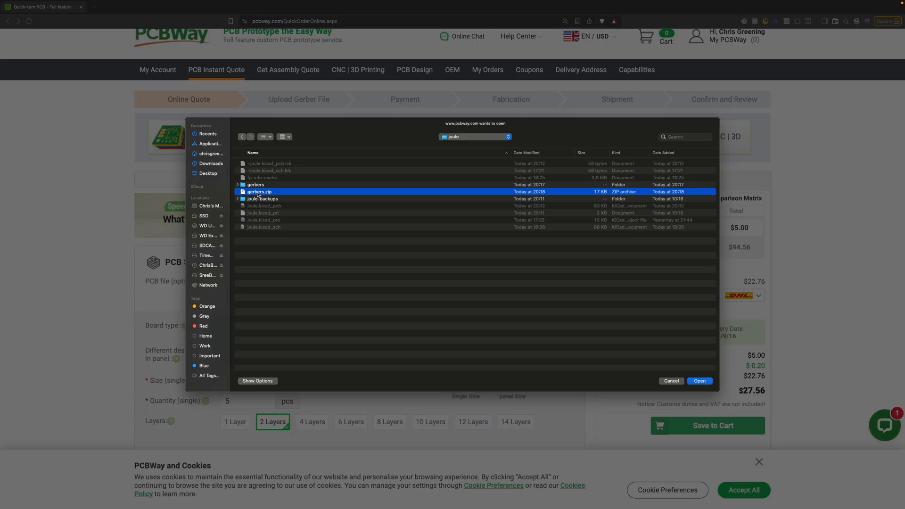
left_click(698, 380)
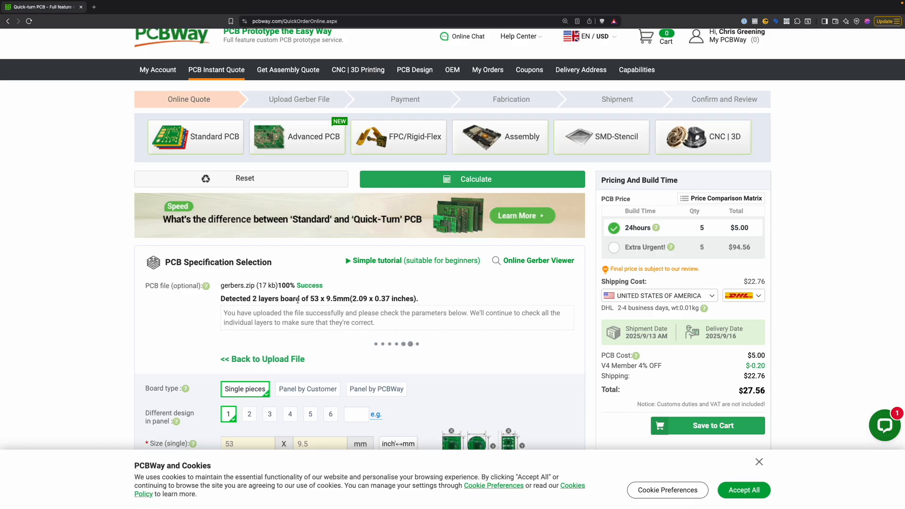
- Compare prices and build times for 1.2, 1.0, 0.8, 0.6 and 0.4 mm thicknesses
scroll("down", 3)
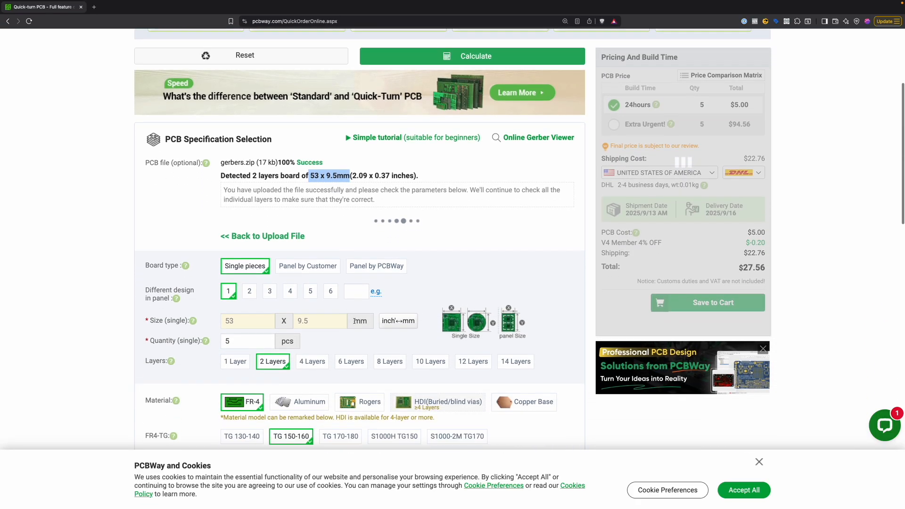
scroll("down", 3)
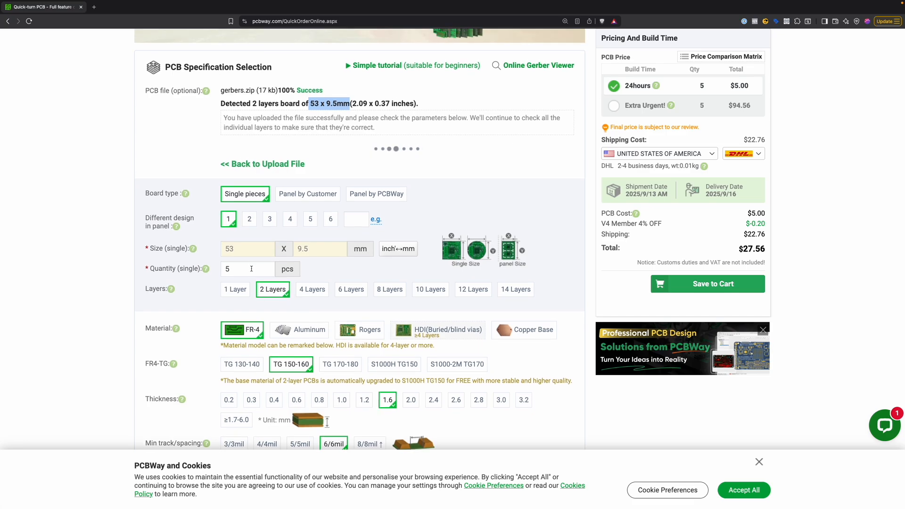
scroll("down", 3)
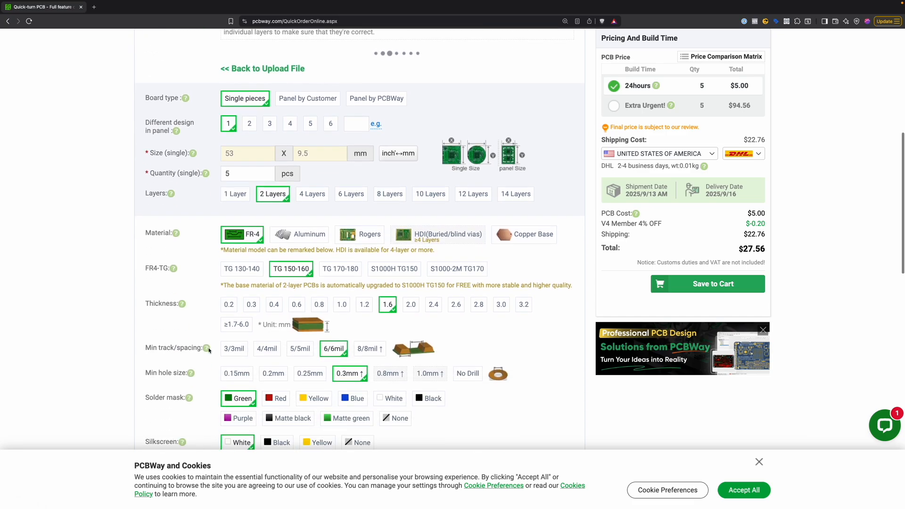
scroll("down", 3)
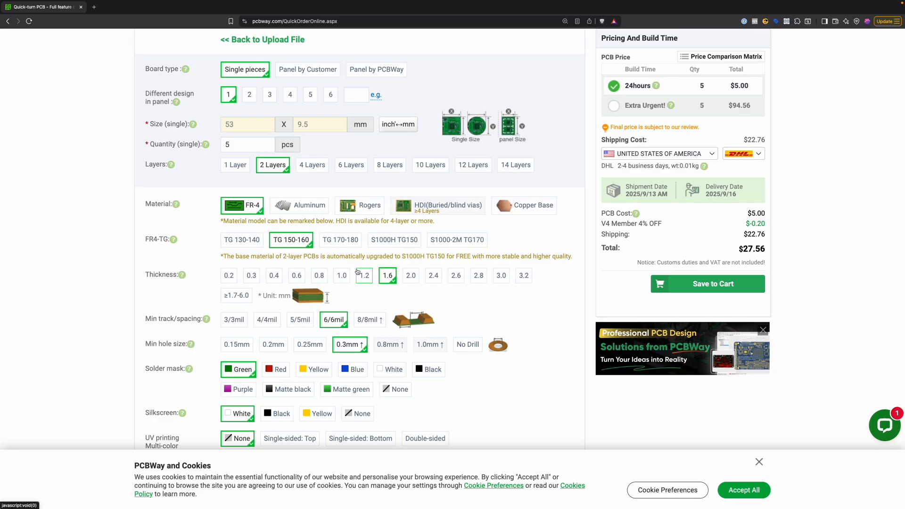
left_click(364, 275)
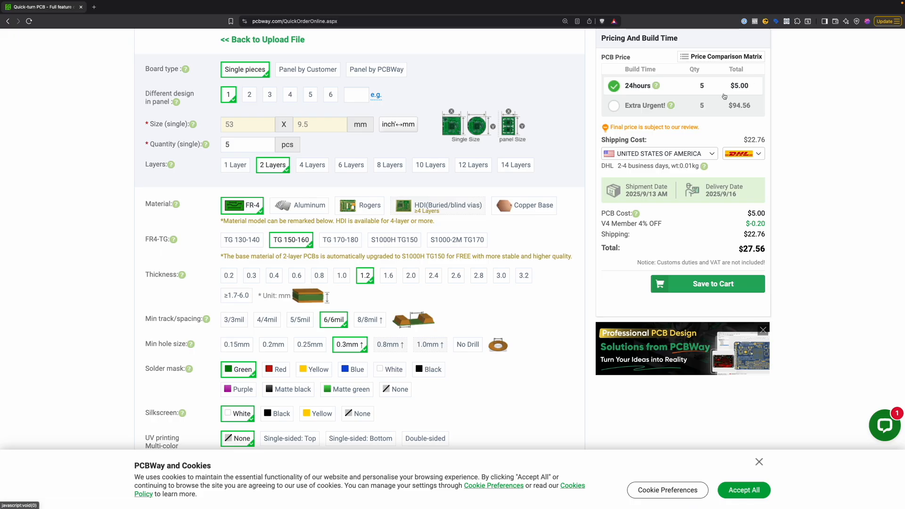
left_click(341, 276)
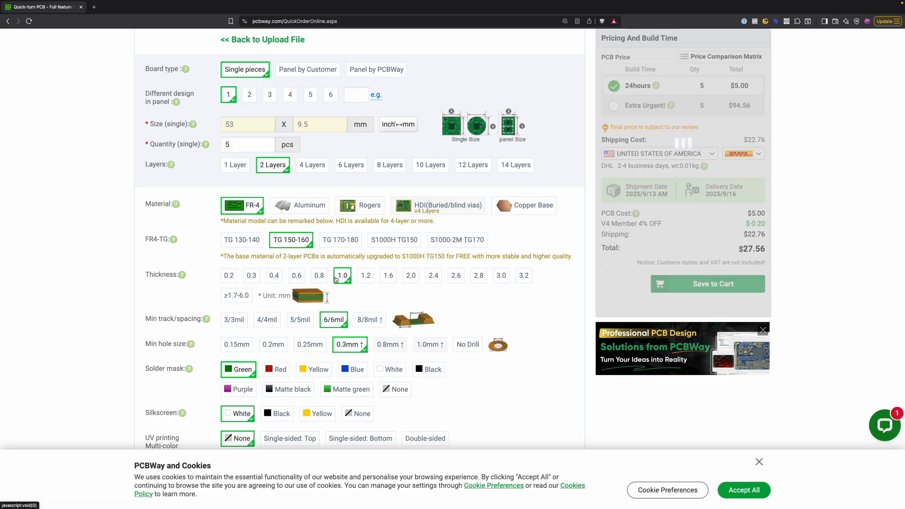
mouse_move(306, 279)
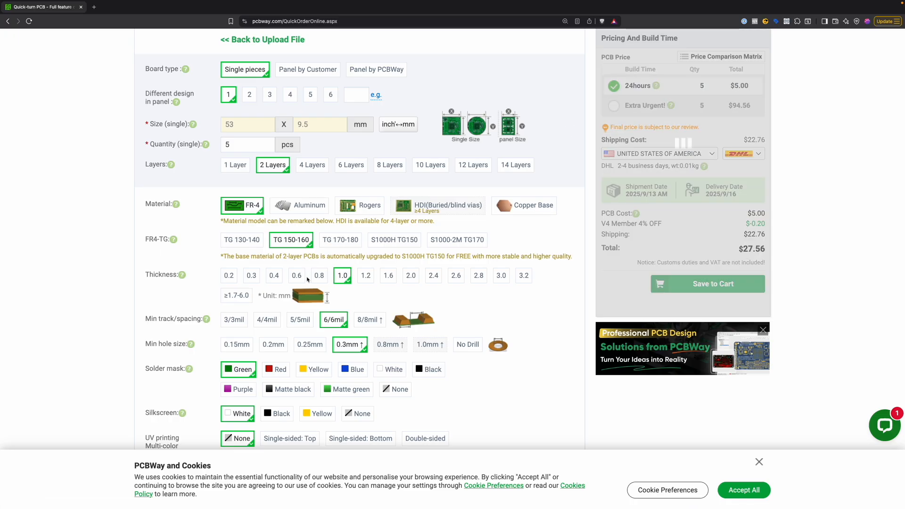
left_click(320, 276)
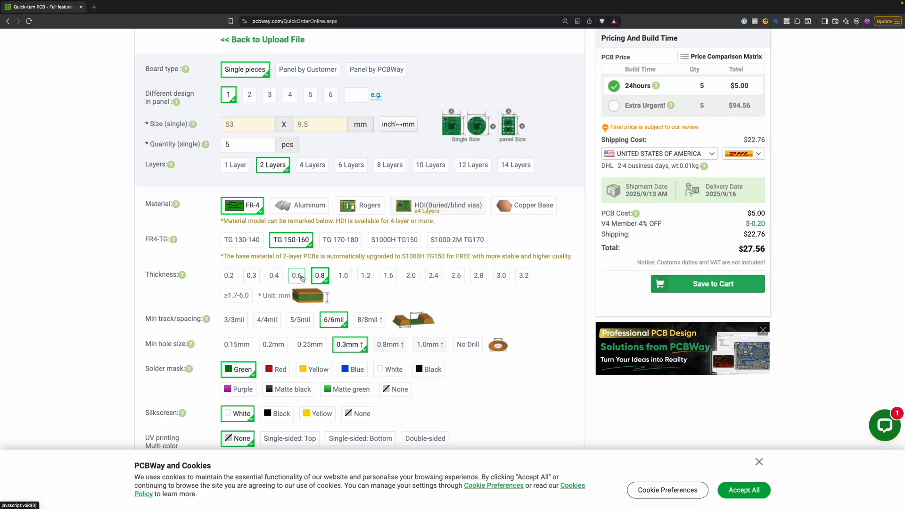
left_click(296, 275)
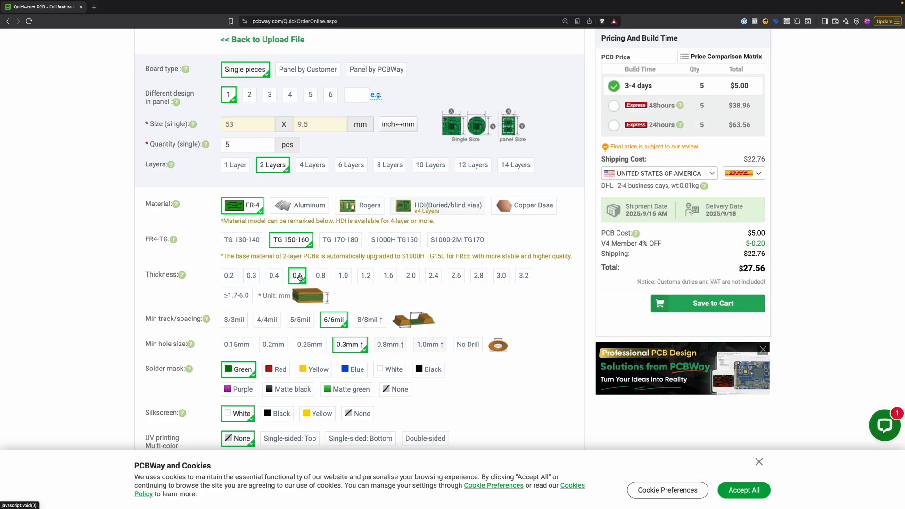
left_click(274, 275)
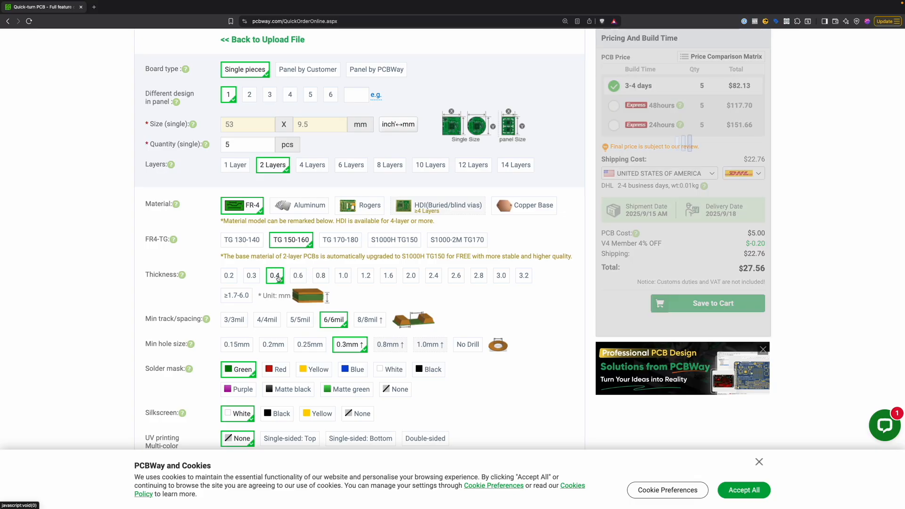
- Settle on a 0.6 mm board thickness for the quote
left_click(297, 275)
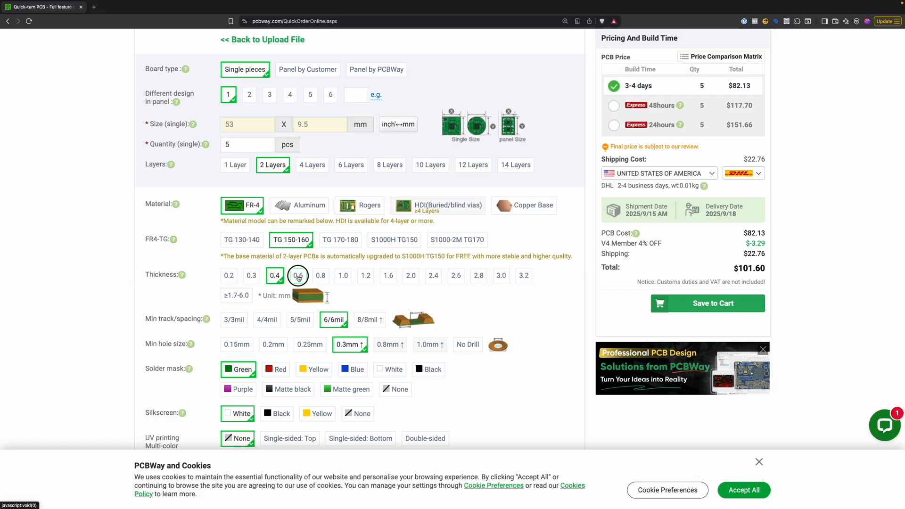
left_click(297, 276)
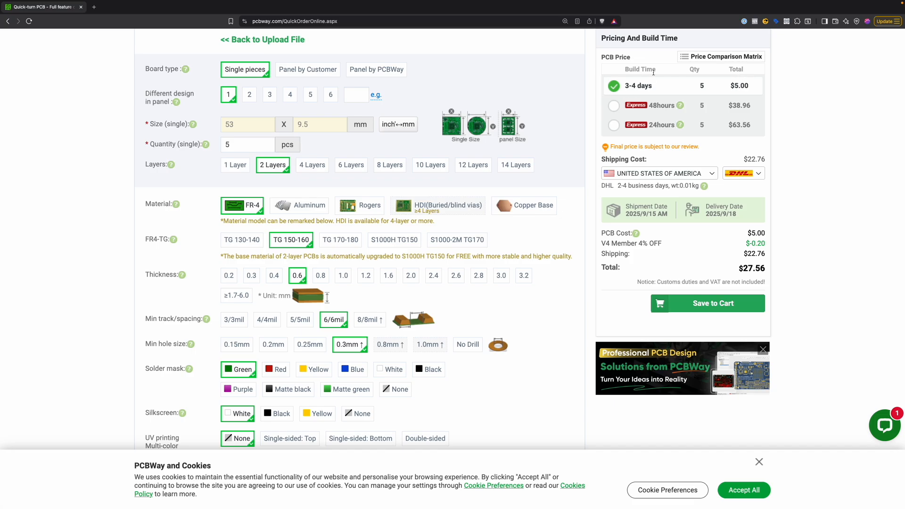
scroll("down", 3)
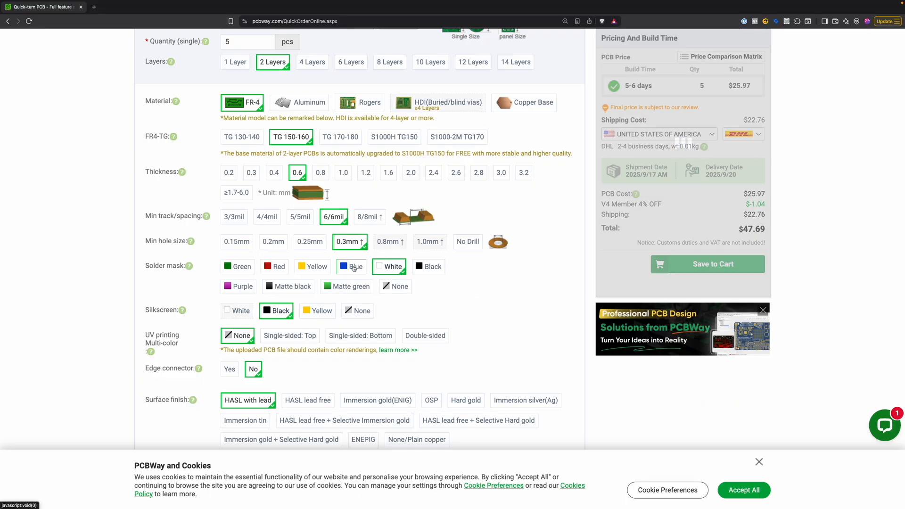
- Try yellow, matte green and purple solder masks, then settle on green with white silkscreen
left_click(312, 266)
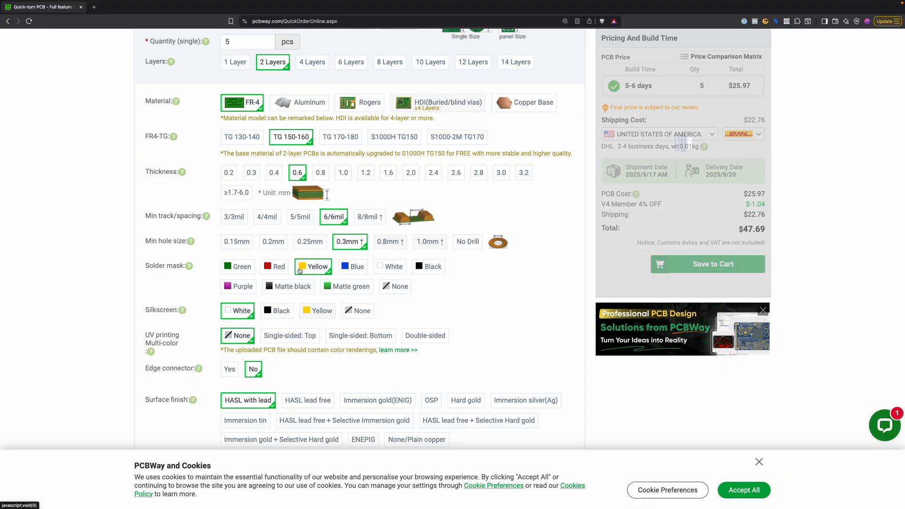
left_click(238, 266)
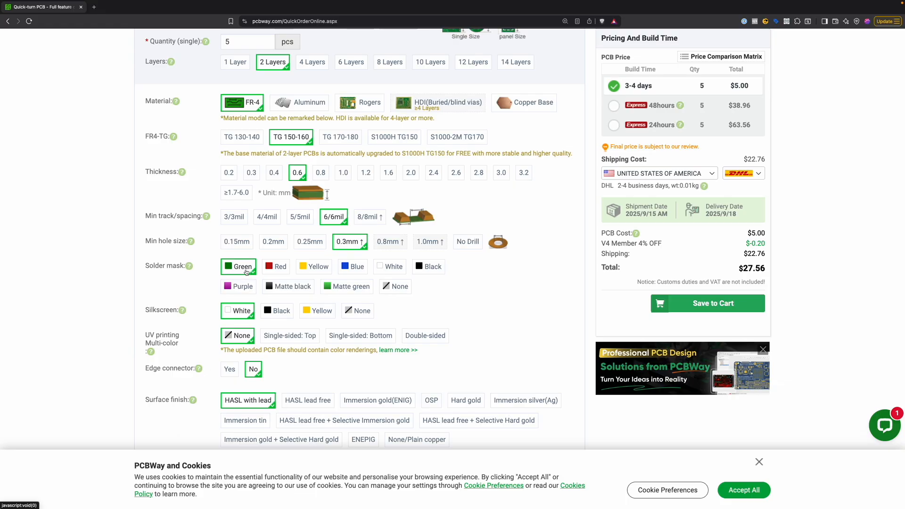
left_click(347, 286)
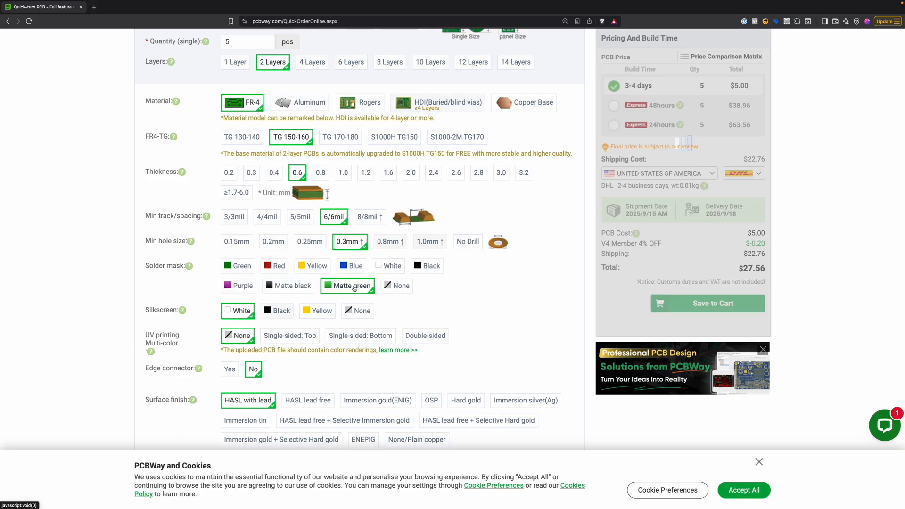
left_click(237, 285)
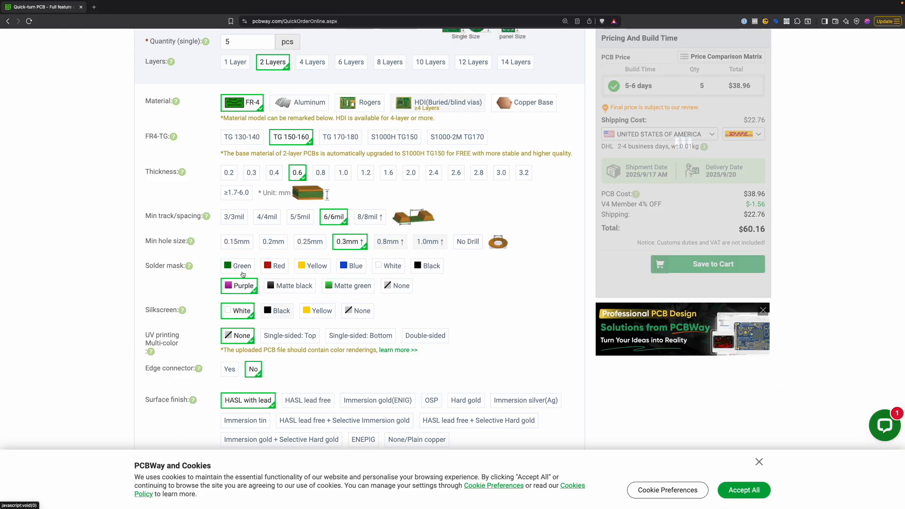
left_click(237, 266)
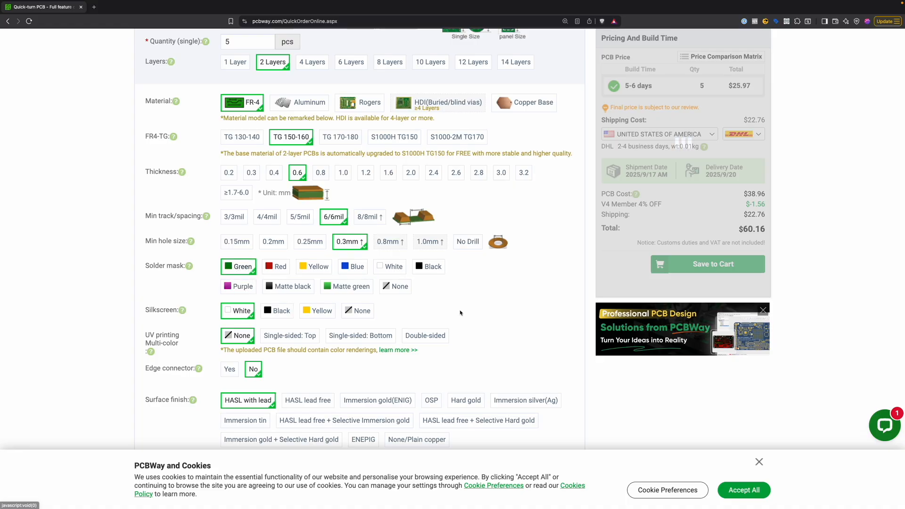
- Scroll through surface finish, via process, copper and shipping options of the quote
scroll("down", 3)
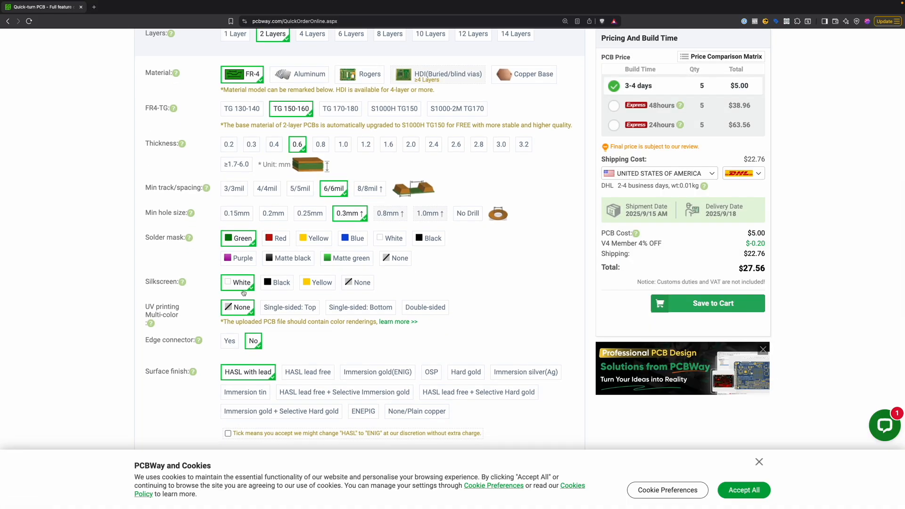
scroll("down", 3)
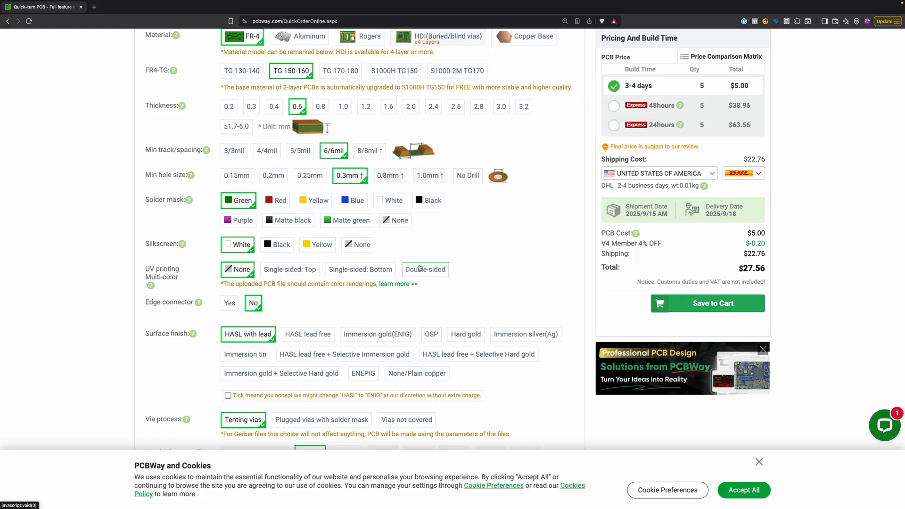
scroll("down", 3)
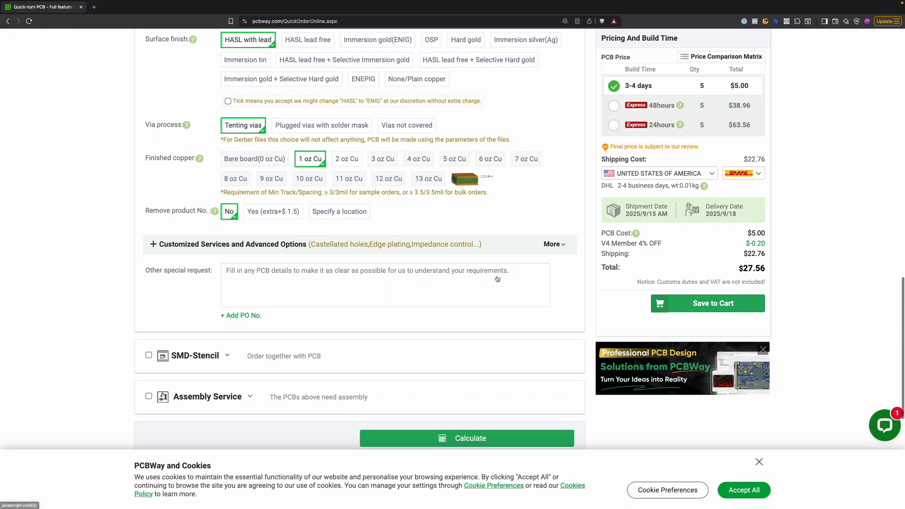
scroll("down", 3)
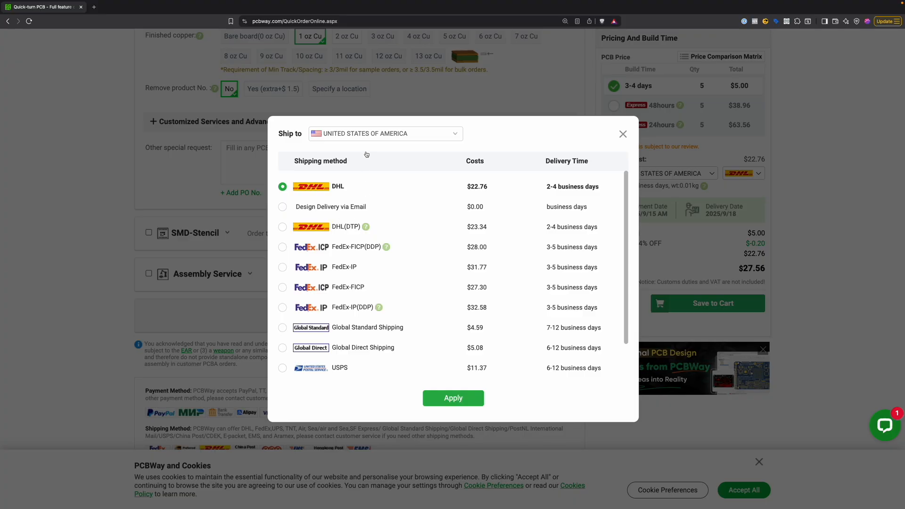
- Ship to the United Kingdom by DHL(DTP), agree to the file-content notes and save to cart
left_click(385, 133)
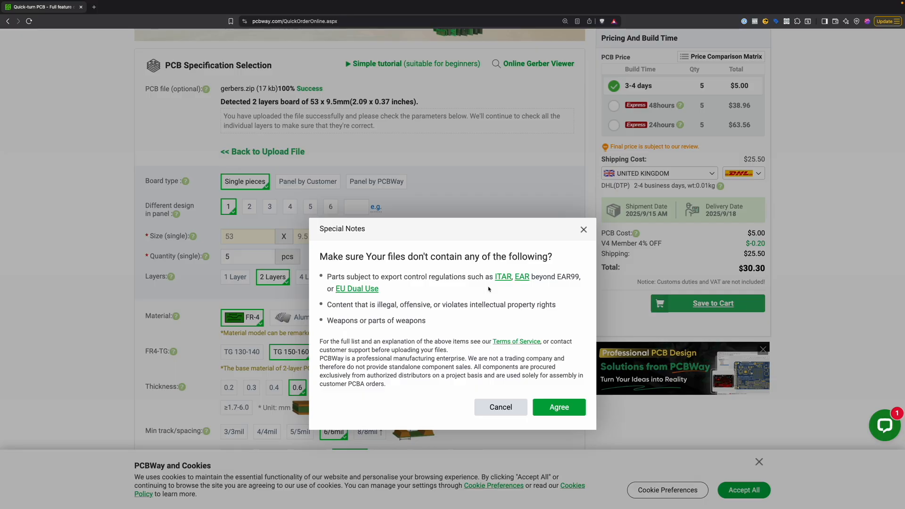
left_click(557, 407)
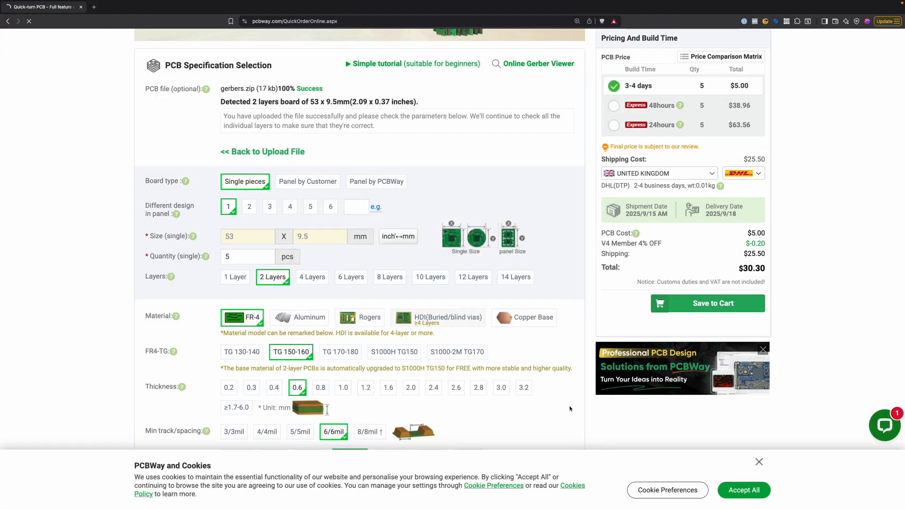
left_click(705, 303)
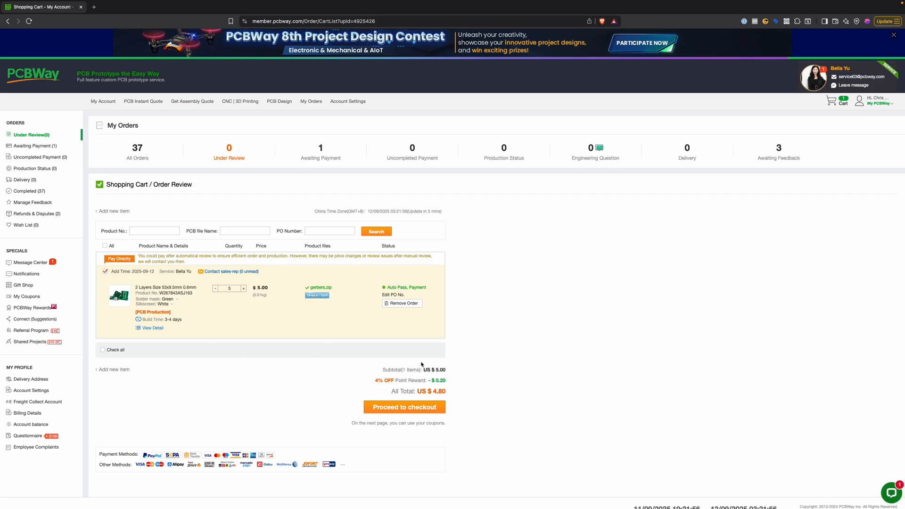
mouse_move(466, 320)
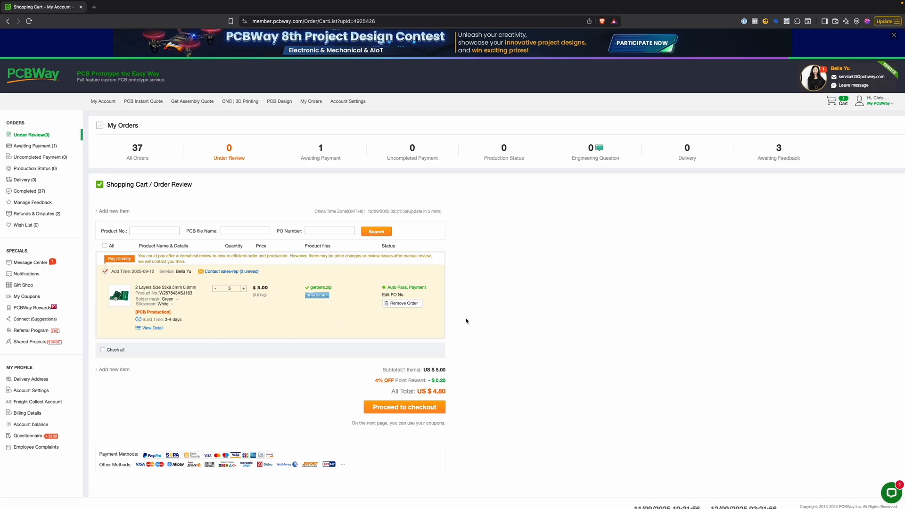